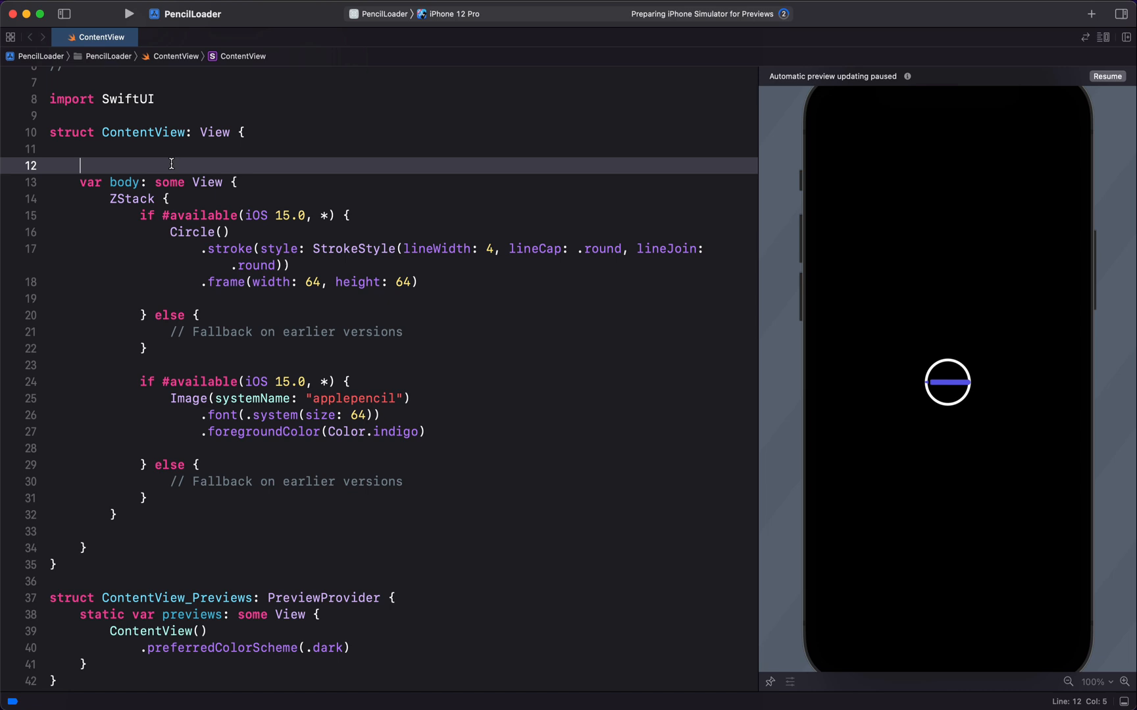
{"action": "type", "text": "@State private var rotate = -135"}
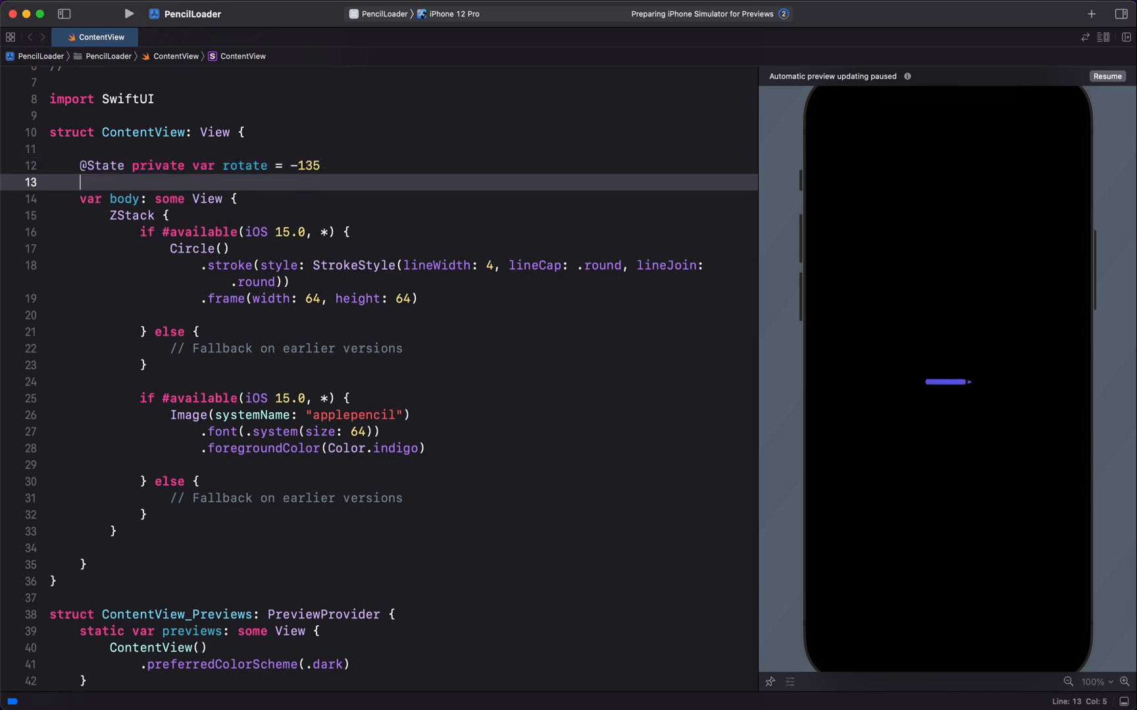
{"action": "double_click", "coordinate": [308, 165]}
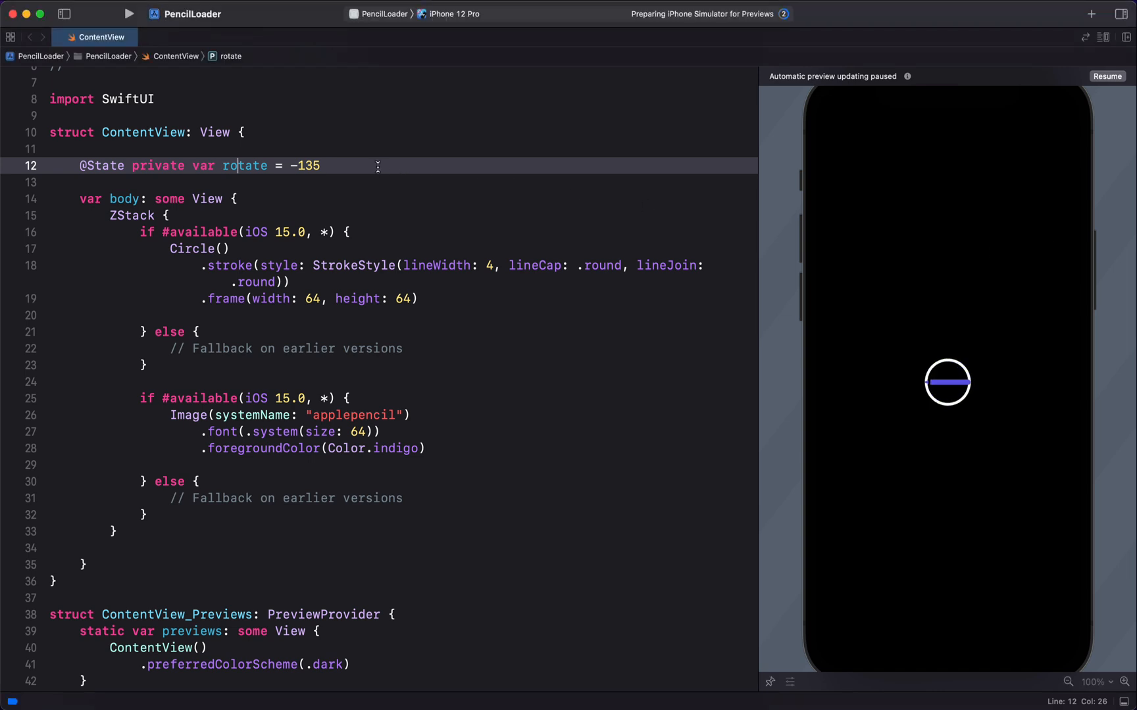
{"action": "type", "text": "@State private var drawErase = 0"}
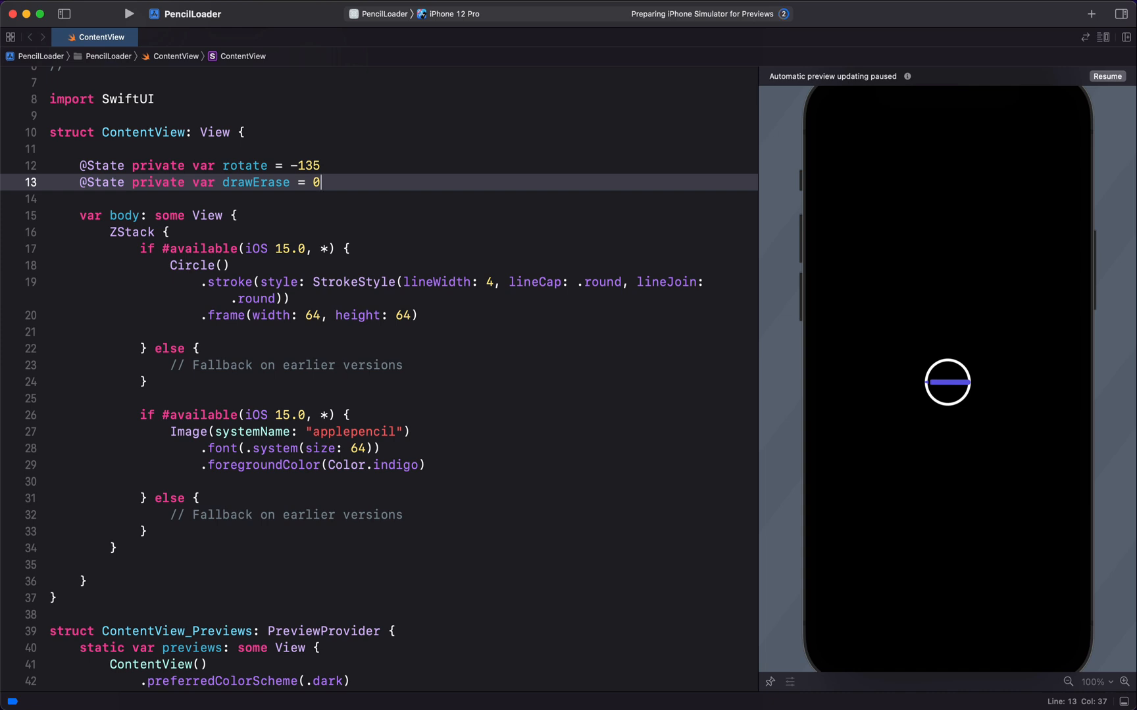
{"action": "left_click_drag", "start_coordinate": [170, 264], "coordinate": [293, 298]}
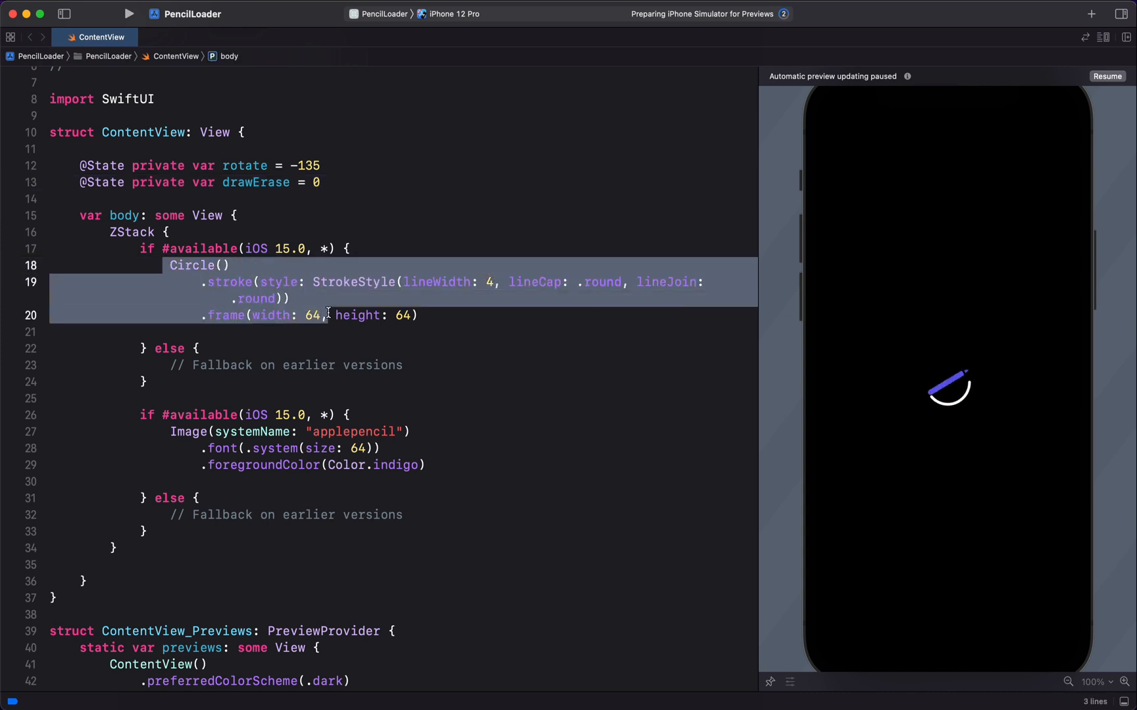
{"action": "left_click", "coordinate": [233, 281]}
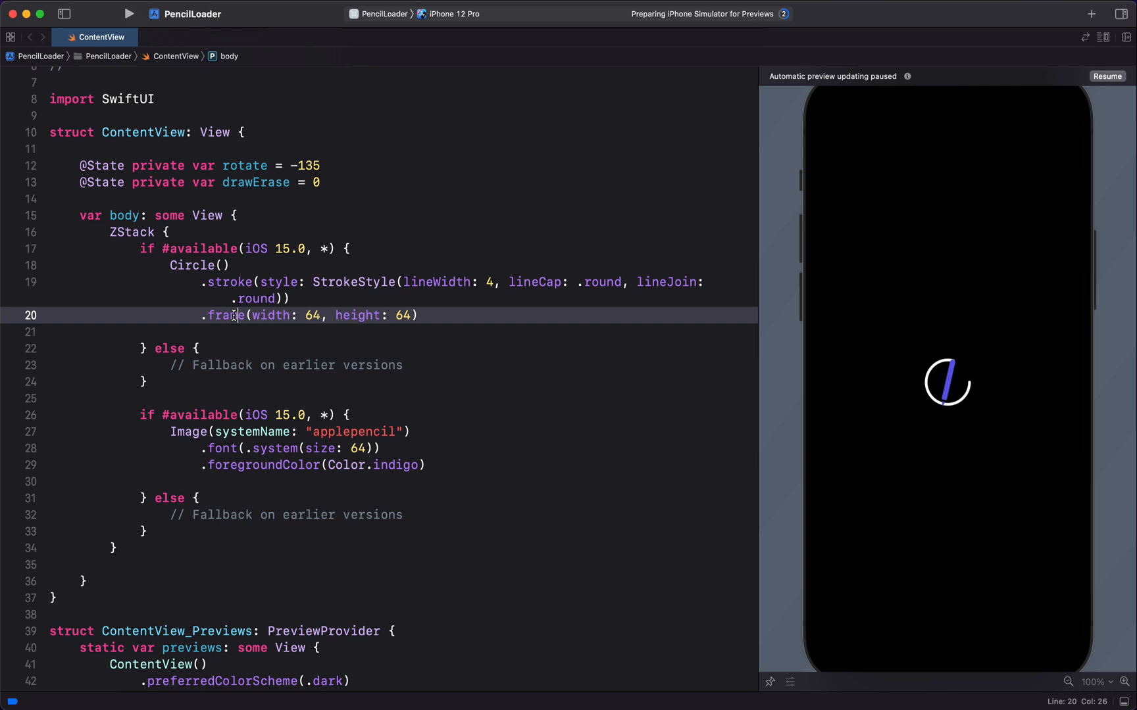
{"action": "left_click", "coordinate": [167, 431]}
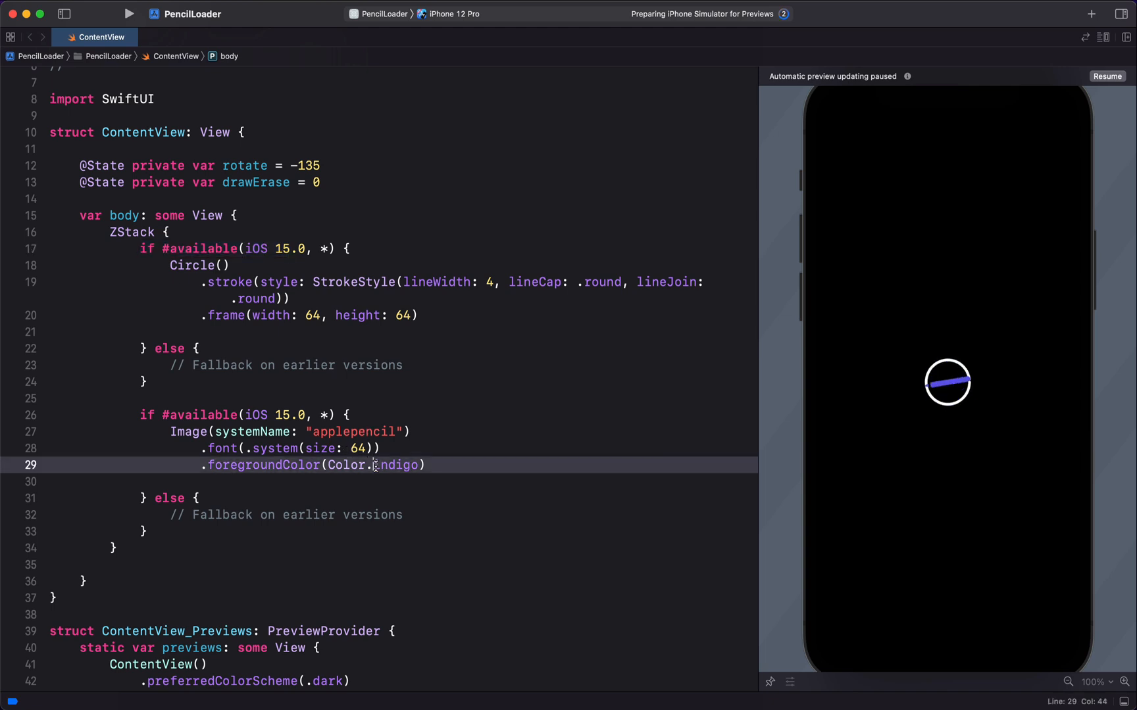
{"action": "double_click", "coordinate": [398, 465]}
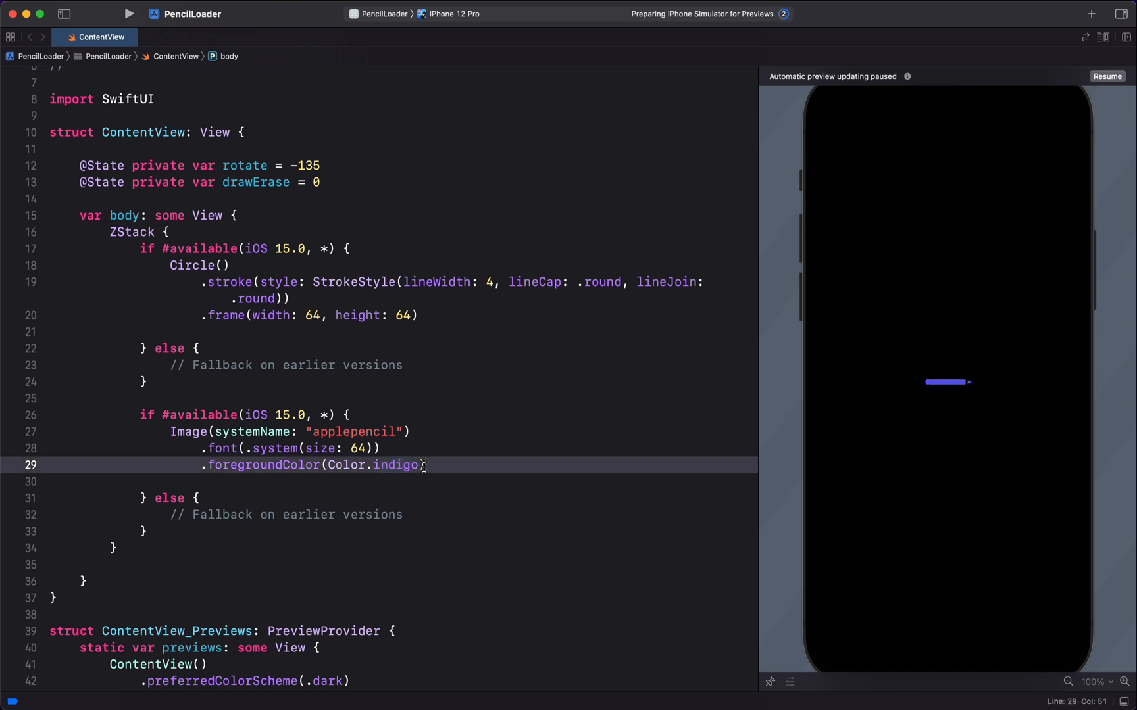
{"action": "left_click", "coordinate": [1107, 77]}
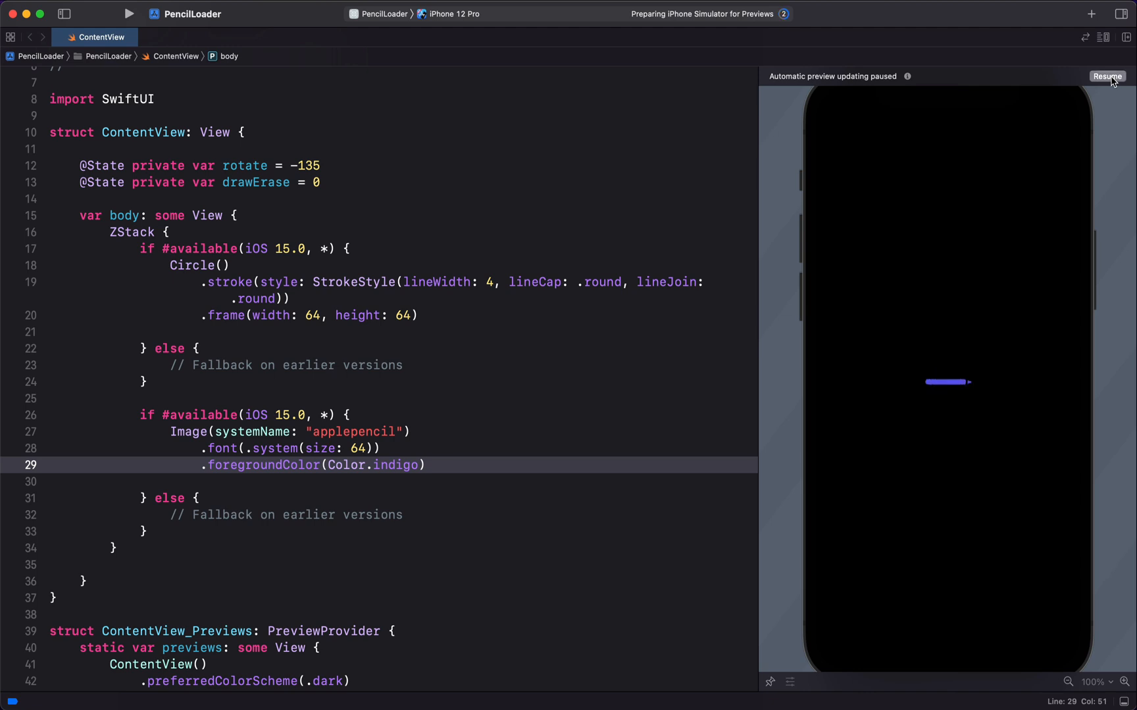
Step: Resume the preview and add .task { rotate = 405; drawErase = 1 } after the circle's .frame
{"action": "left_click", "coordinate": [1107, 76]}
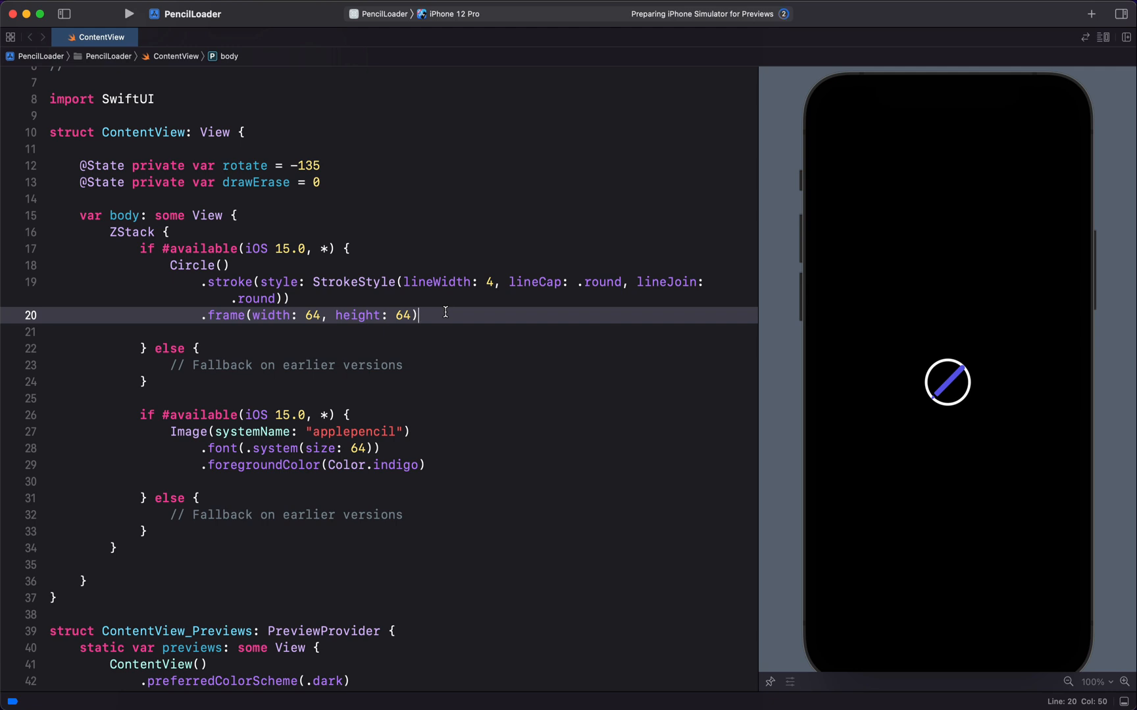
{"action": "key", "text": "enter"}
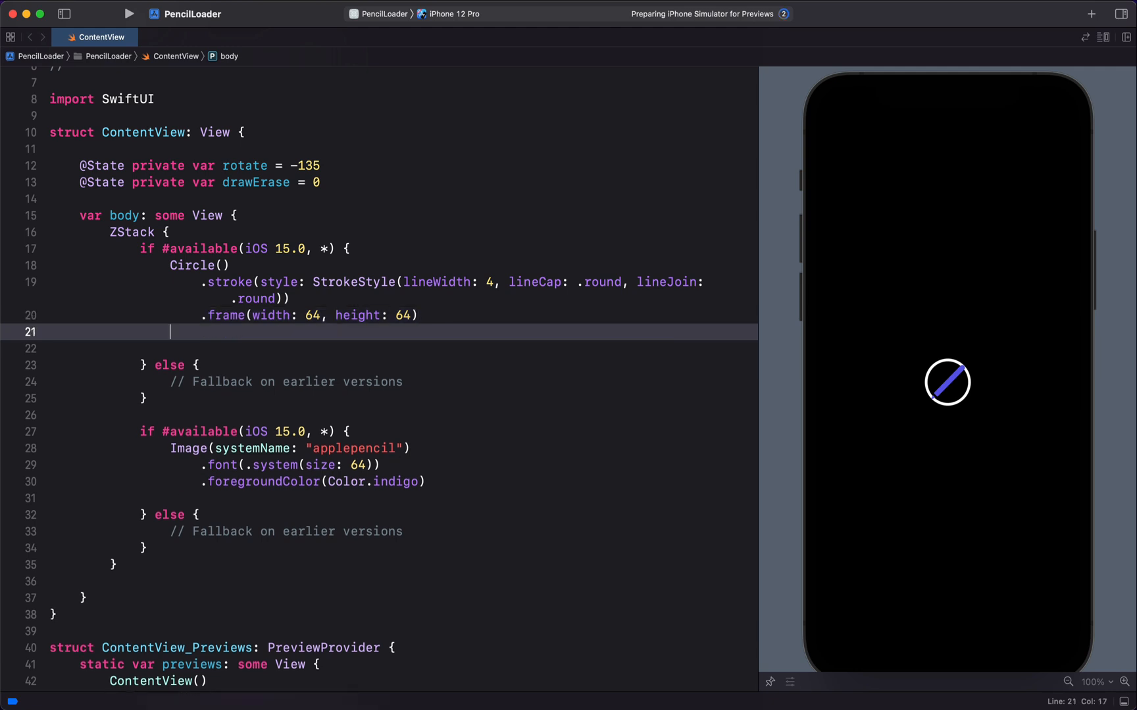
{"action": "type", "text": "."}
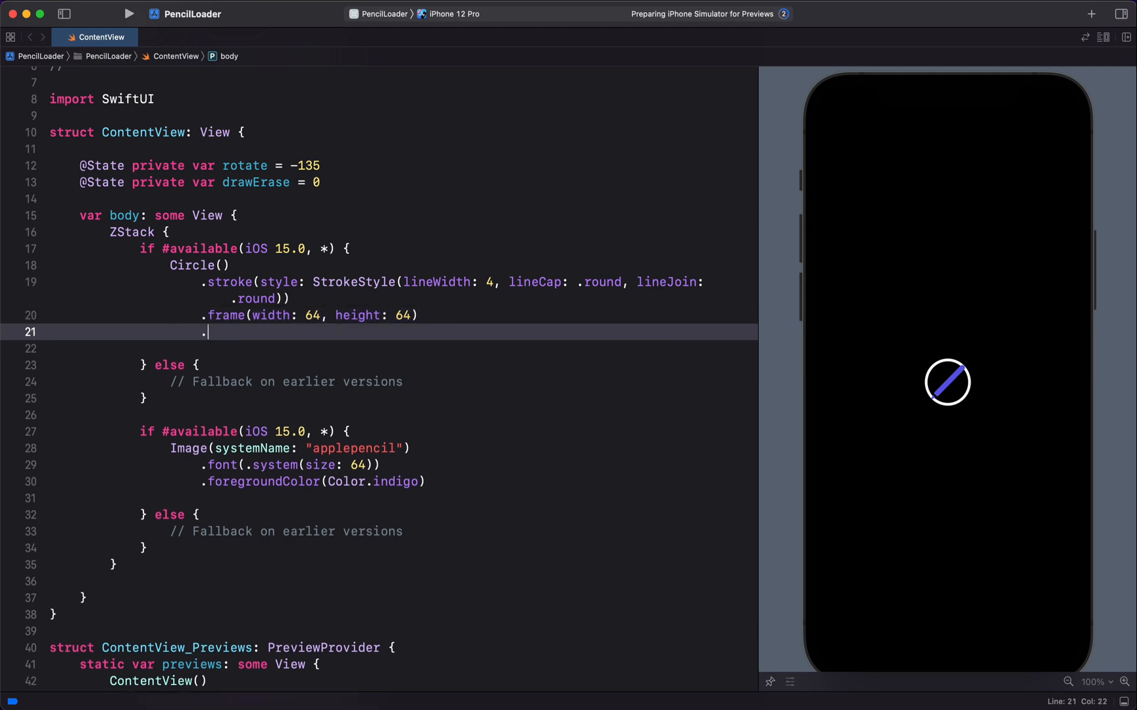
{"action": "type", "text": "task {"}
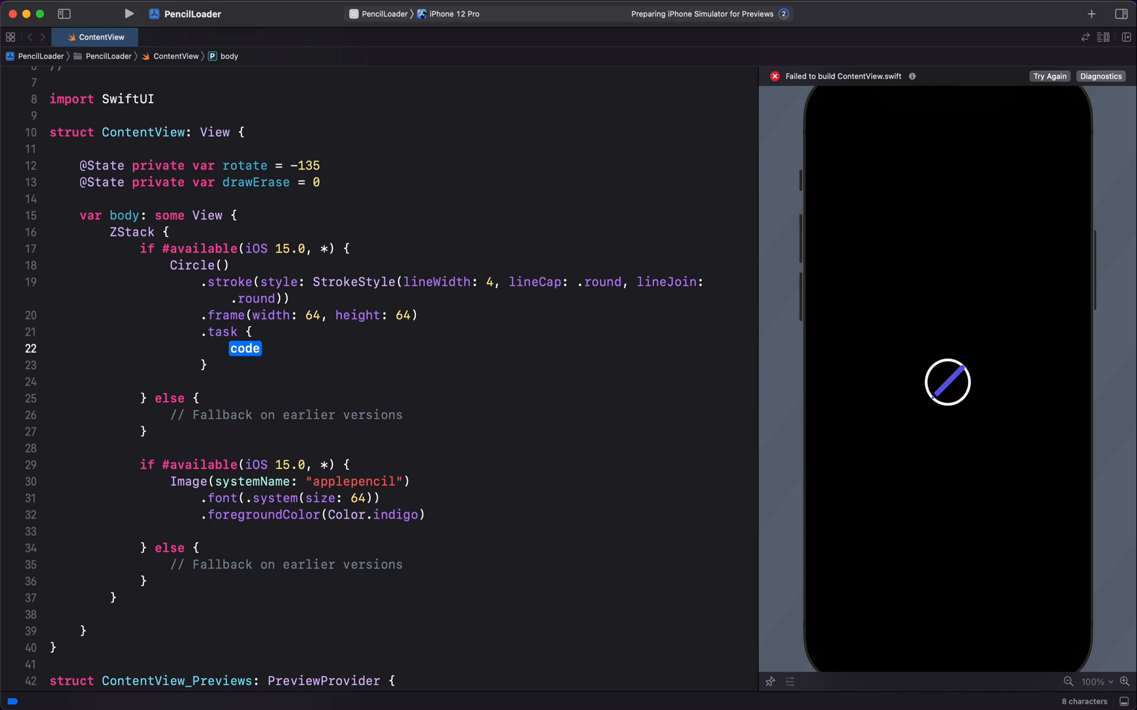
{"action": "mouse_move", "coordinate": [222, 161]}
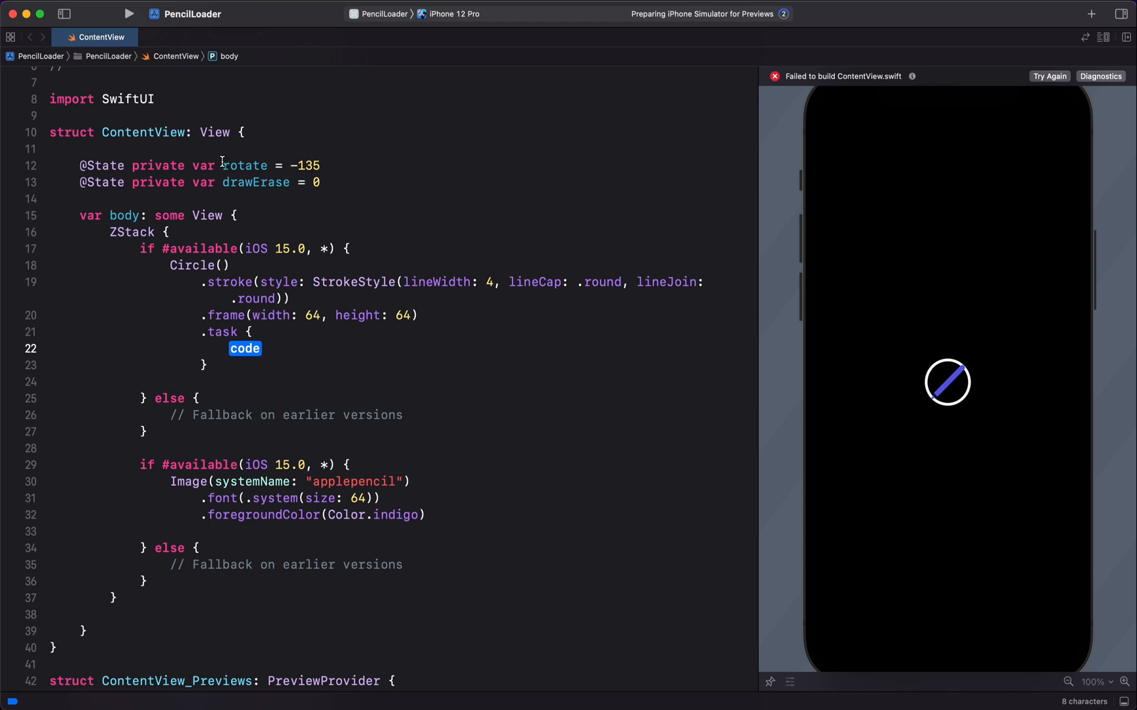
{"action": "type", "text": "rotate"}
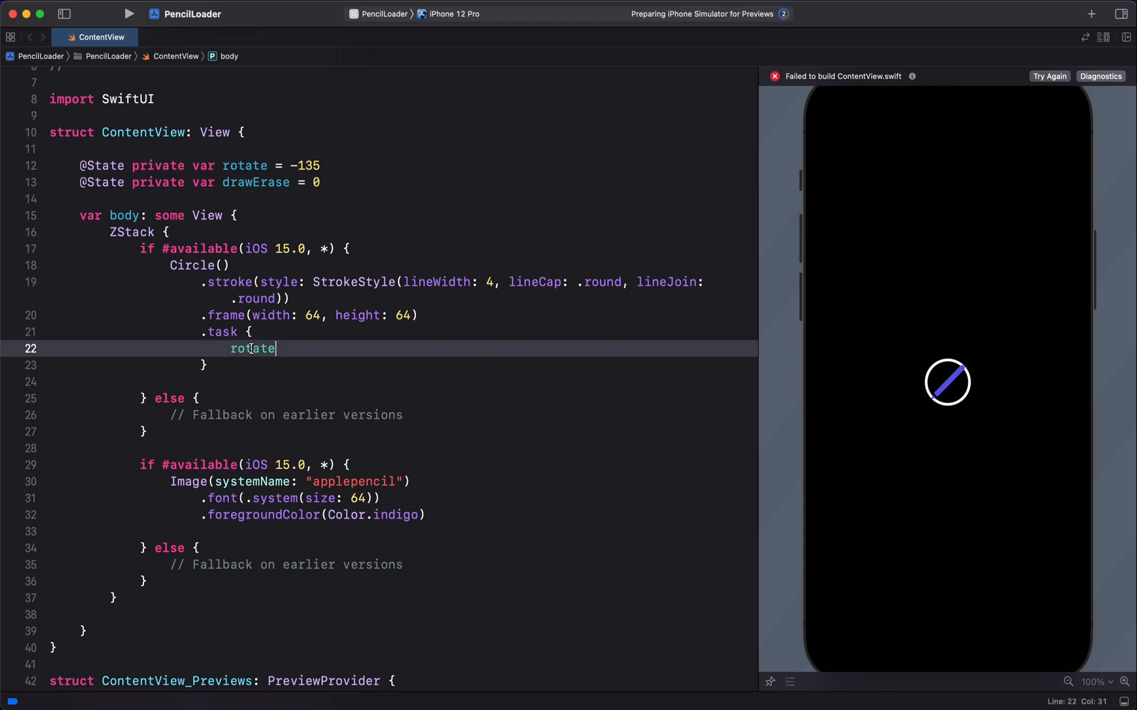
{"action": "type", "text": "="}
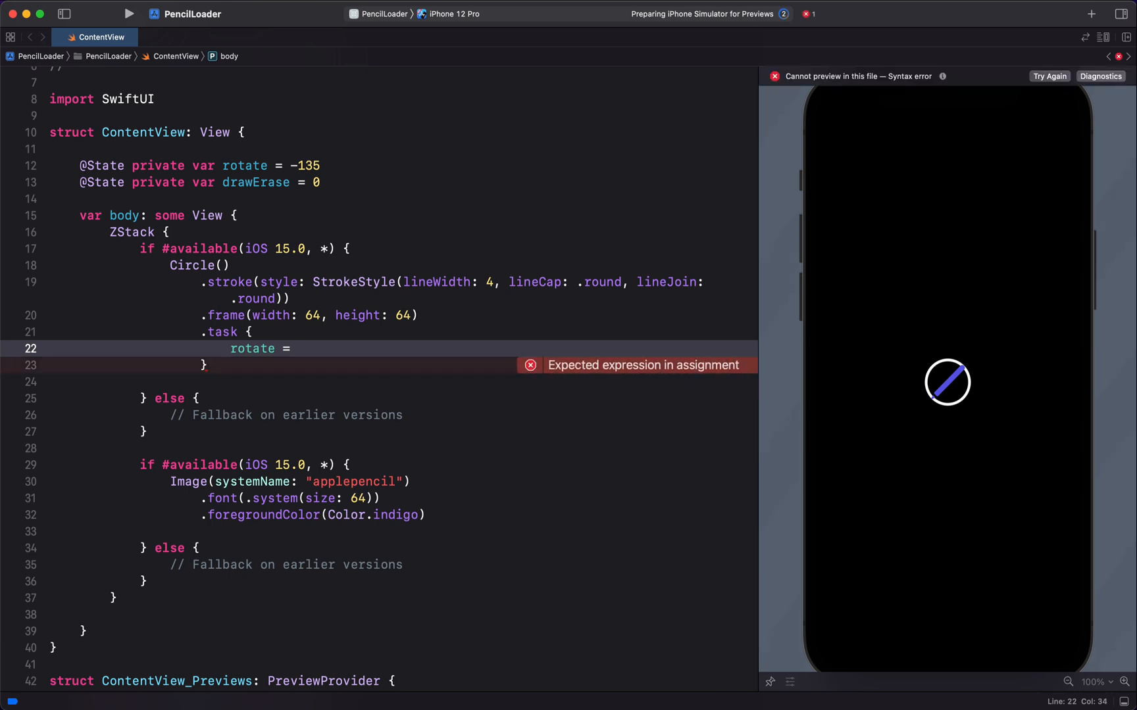
{"action": "type", "text": "405"}
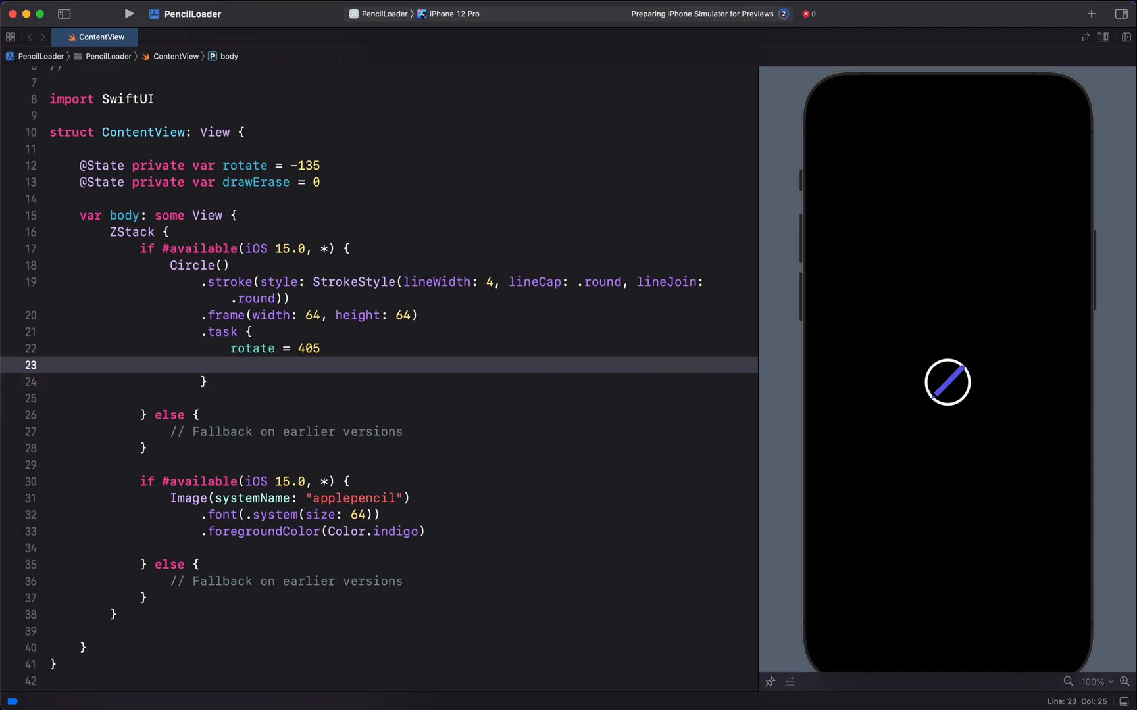
{"action": "type", "text": "drawErase = 1"}
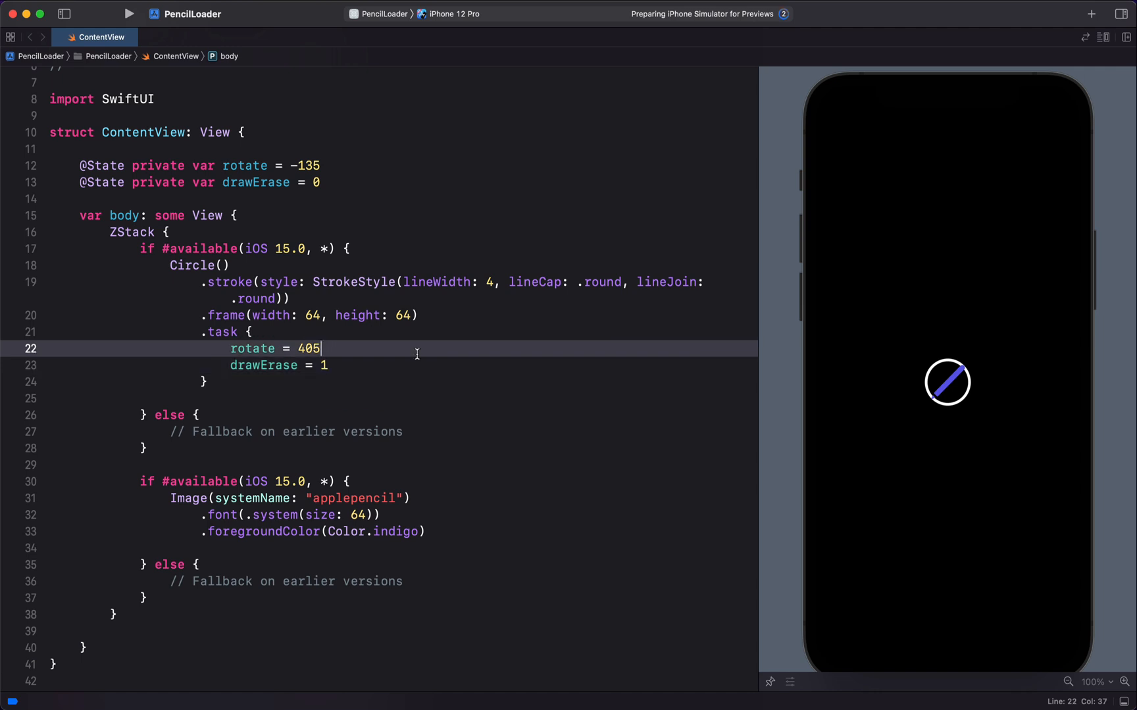
{"action": "mouse_move", "coordinate": [449, 319]}
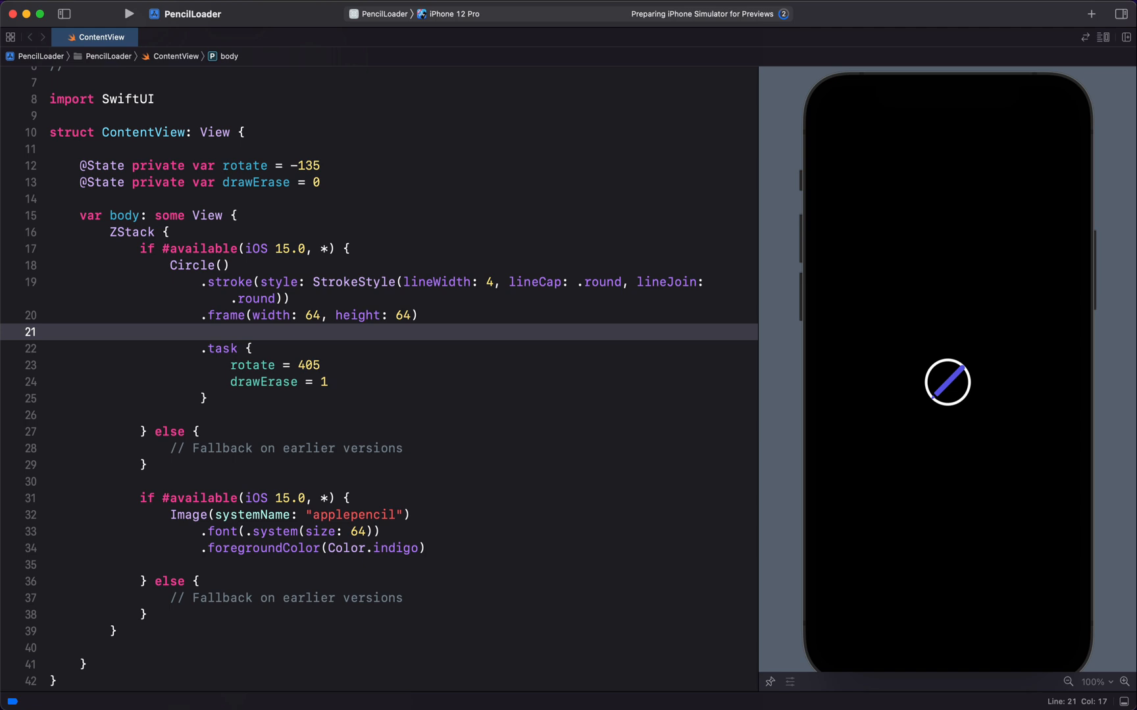
Step: Add .animation(Animation.easeInOut(duration: 1).delay(1).repeatForever(autoreverses: true)) to the circle
{"action": "type", "text": ".animation(Animation."}
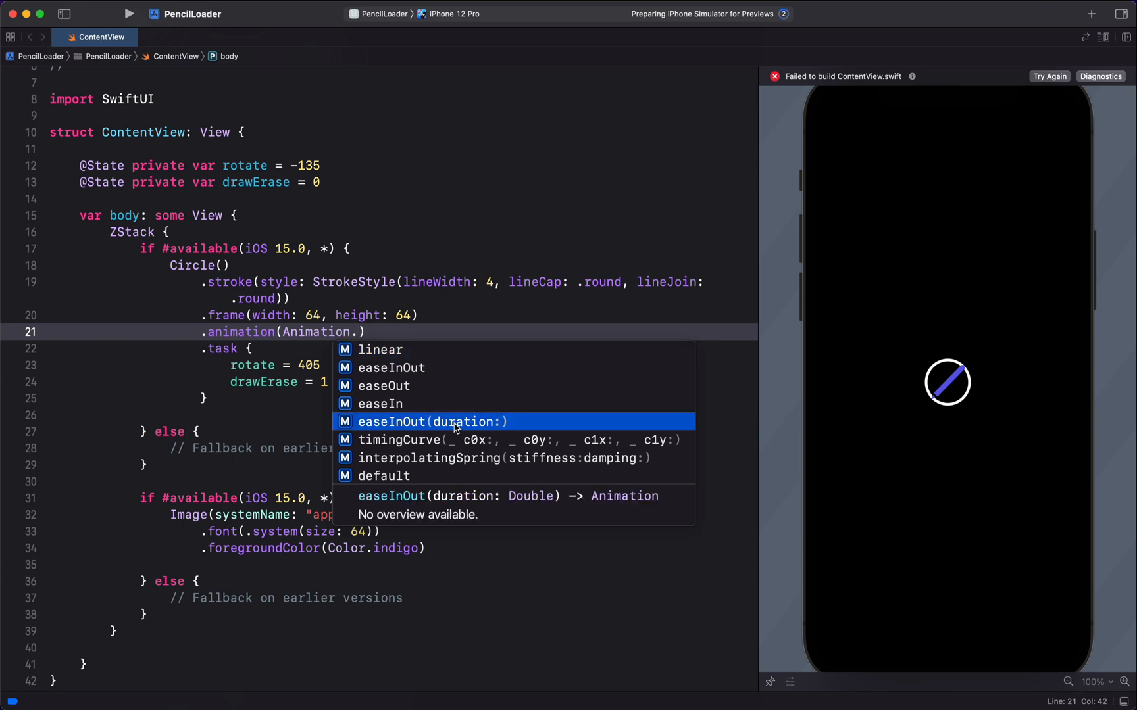
{"action": "left_click", "coordinate": [429, 421]}
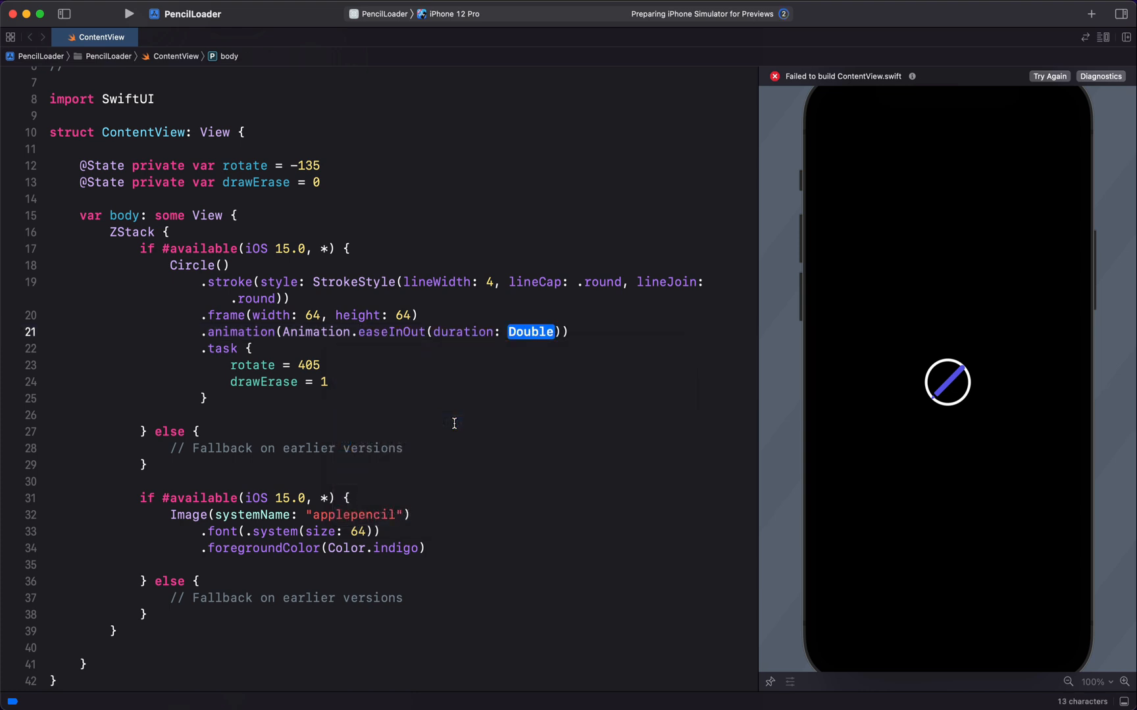
{"action": "type", "text": "1"}
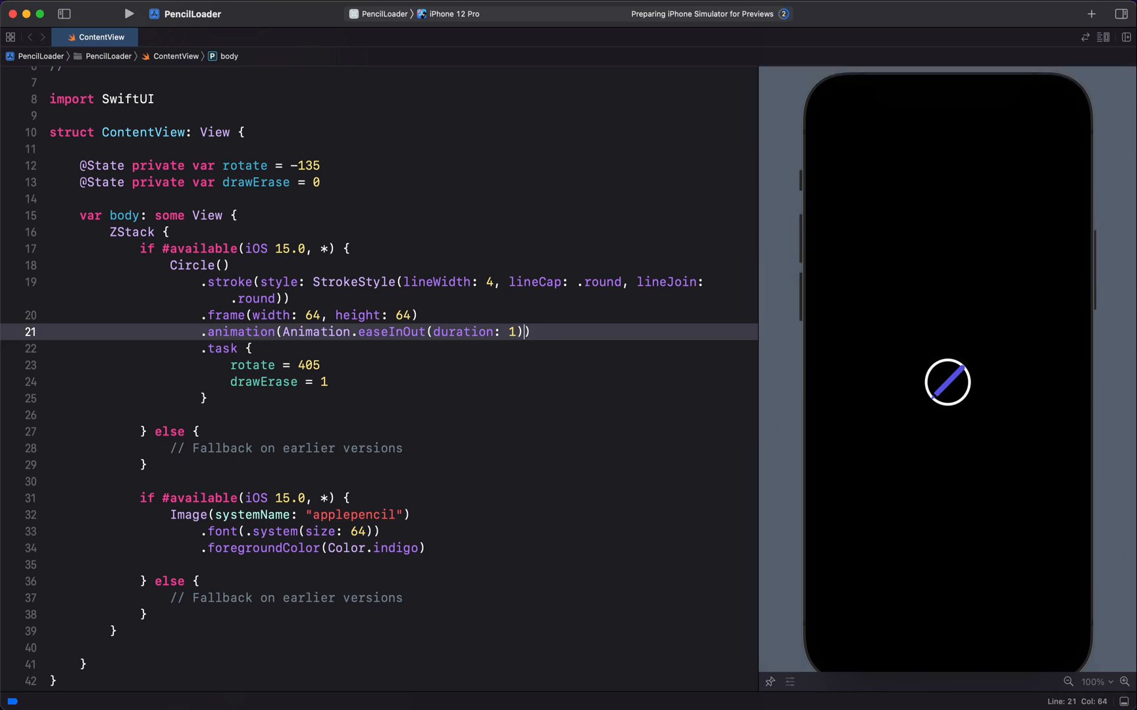
{"action": "type", "text": "."}
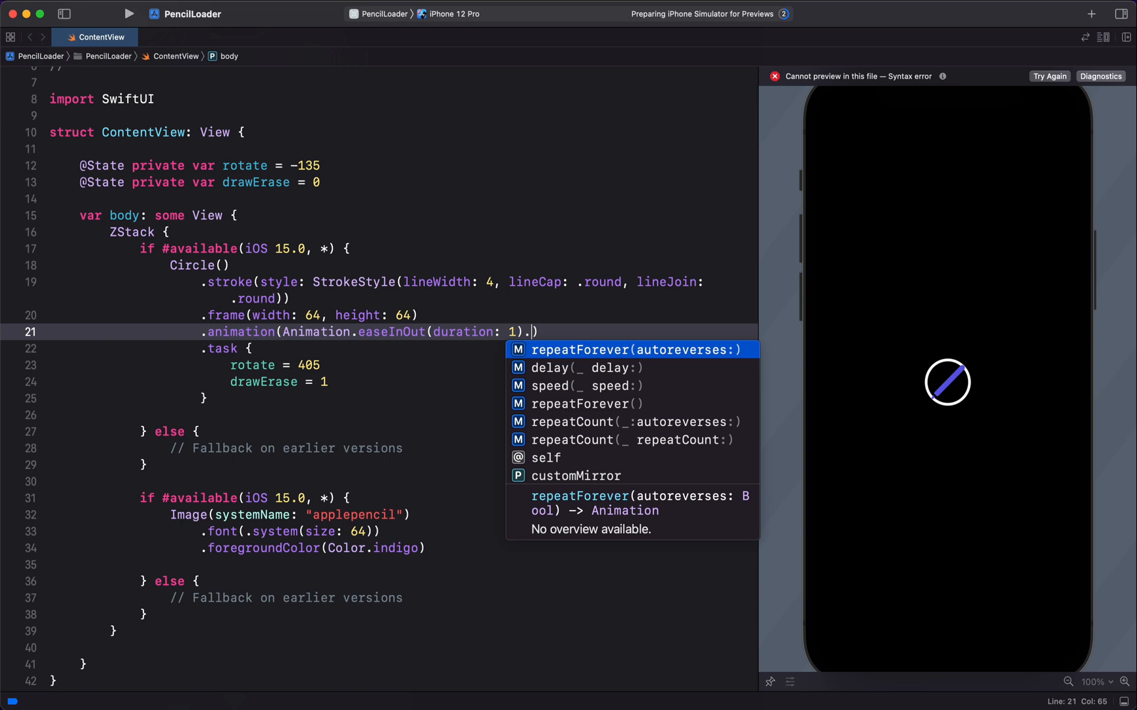
{"action": "left_click", "coordinate": [586, 367]}
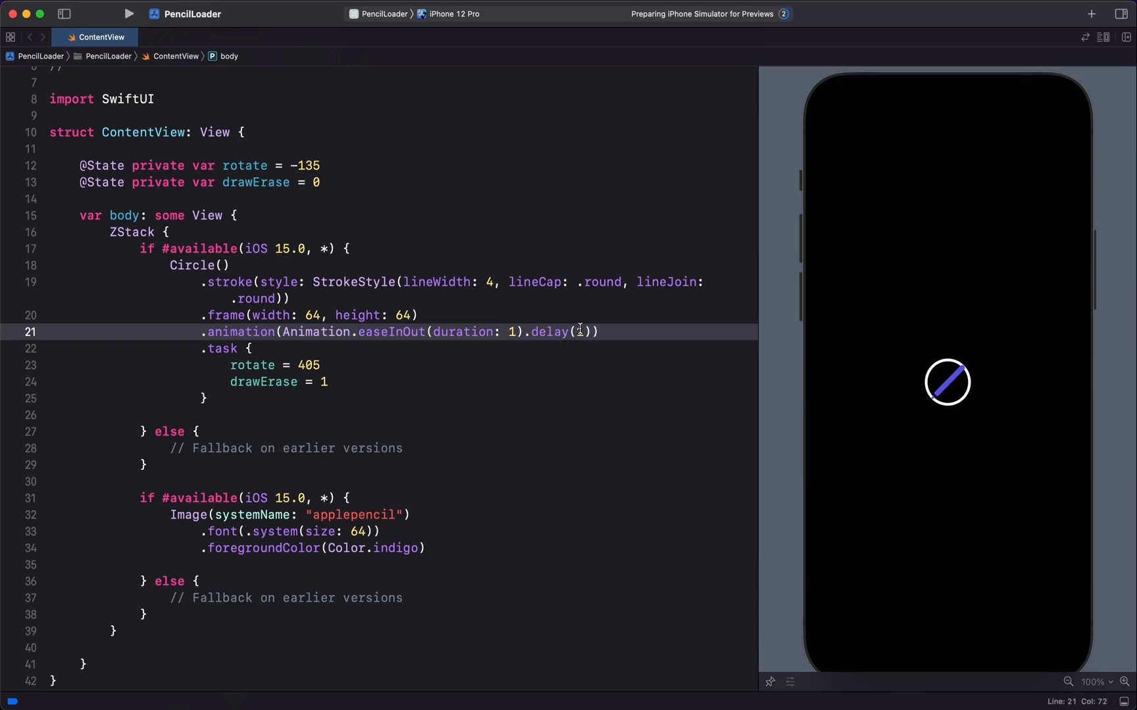
{"action": "type", "text": ".r"}
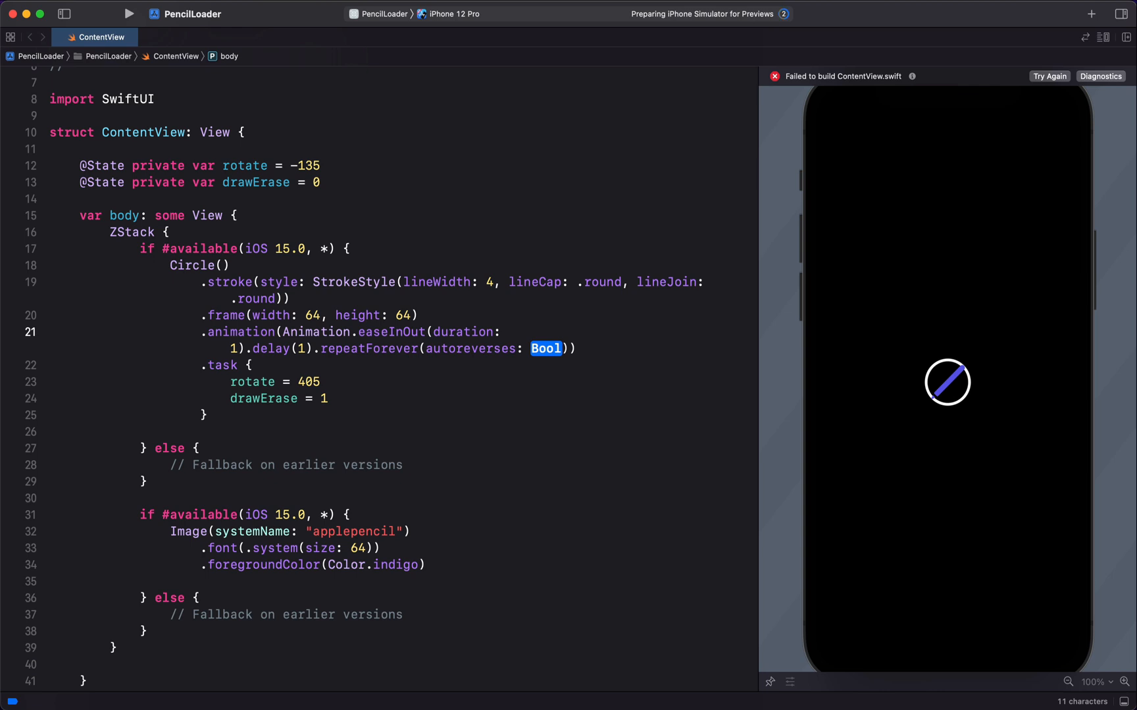
{"action": "type", "text": "true"}
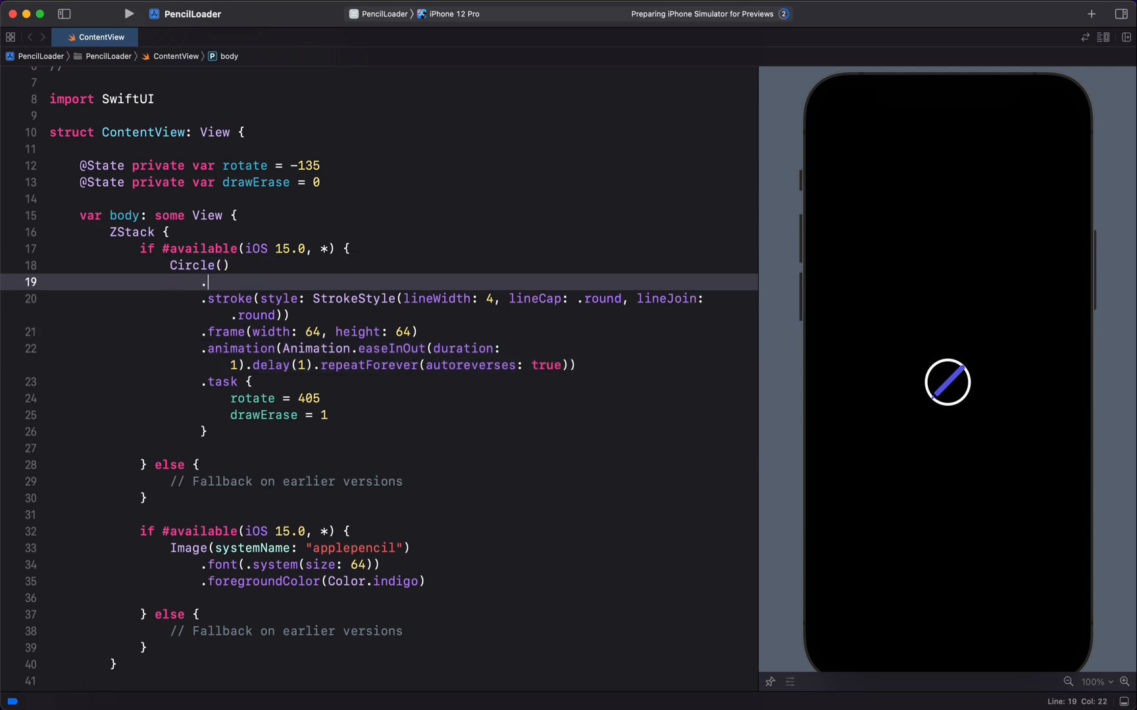
Step: Add .trim(from: 0, to: drawErase) above the circle's stroke
{"action": "type", "text": "trim(from: CGFloat, to: CGFloat"}
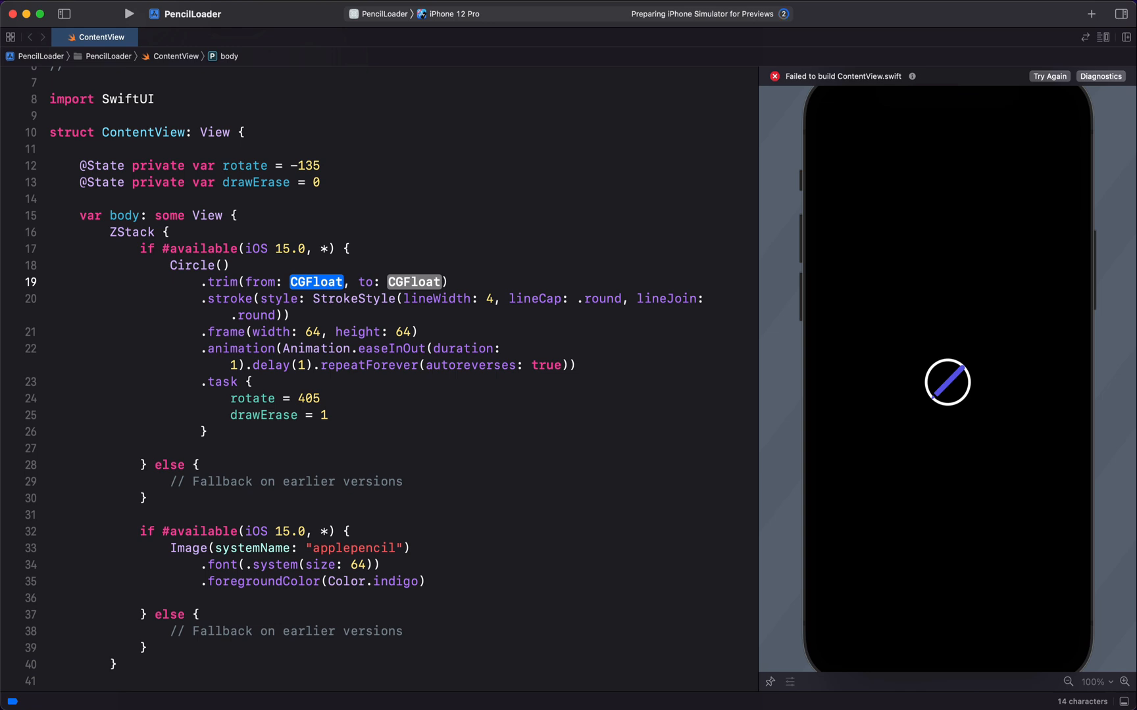
{"action": "type", "text": "0"}
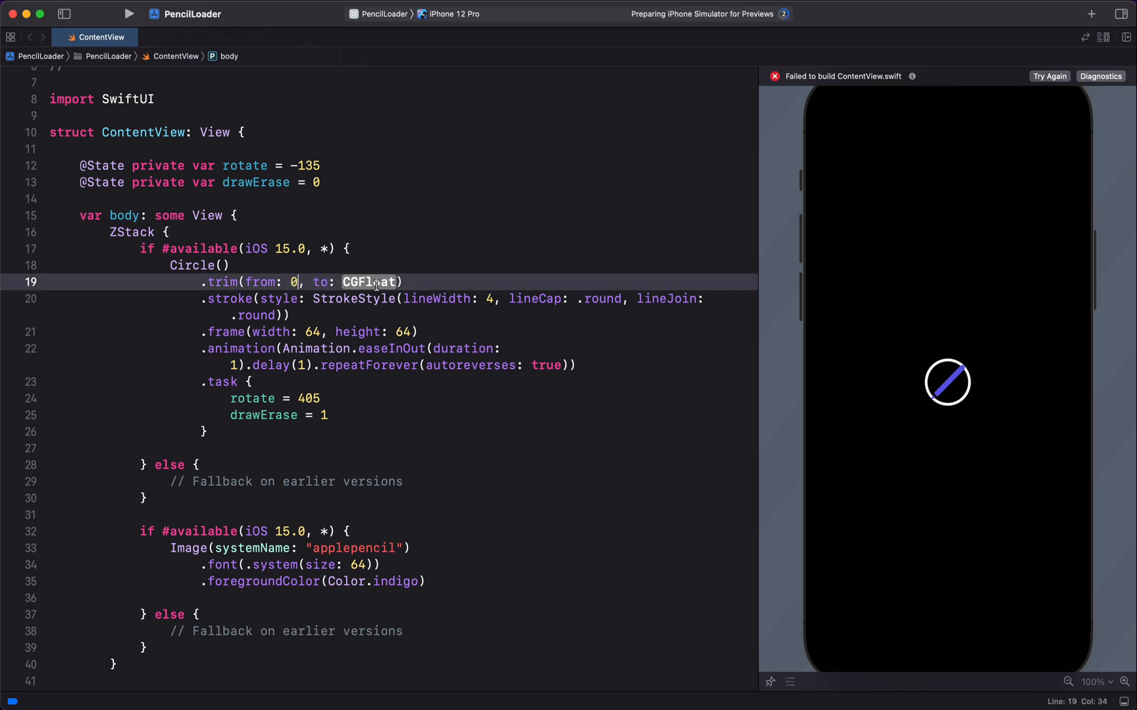
{"action": "double_click", "coordinate": [371, 281]}
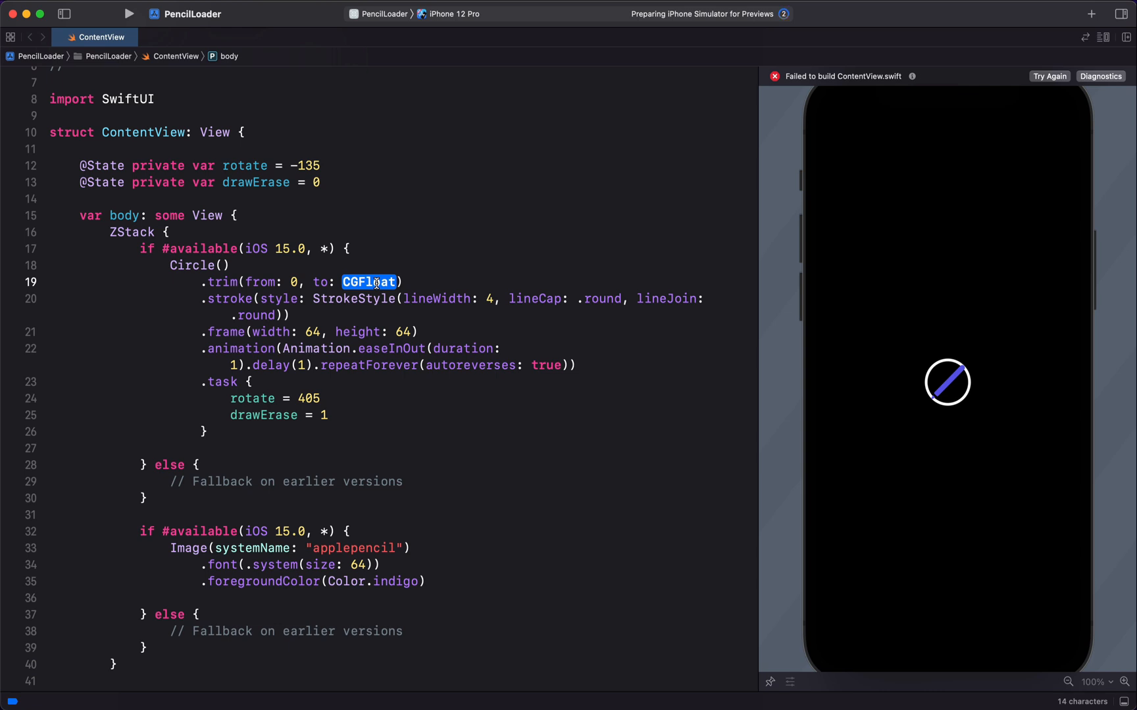
{"action": "type", "text": "1"}
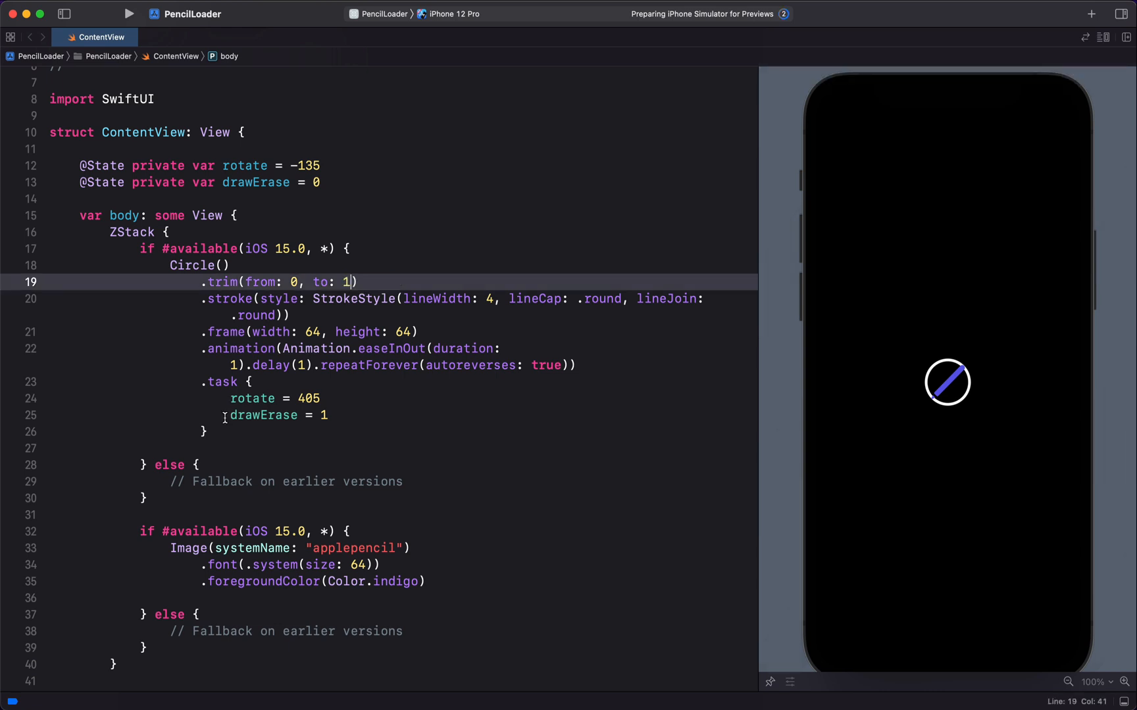
{"action": "double_click", "coordinate": [263, 414]}
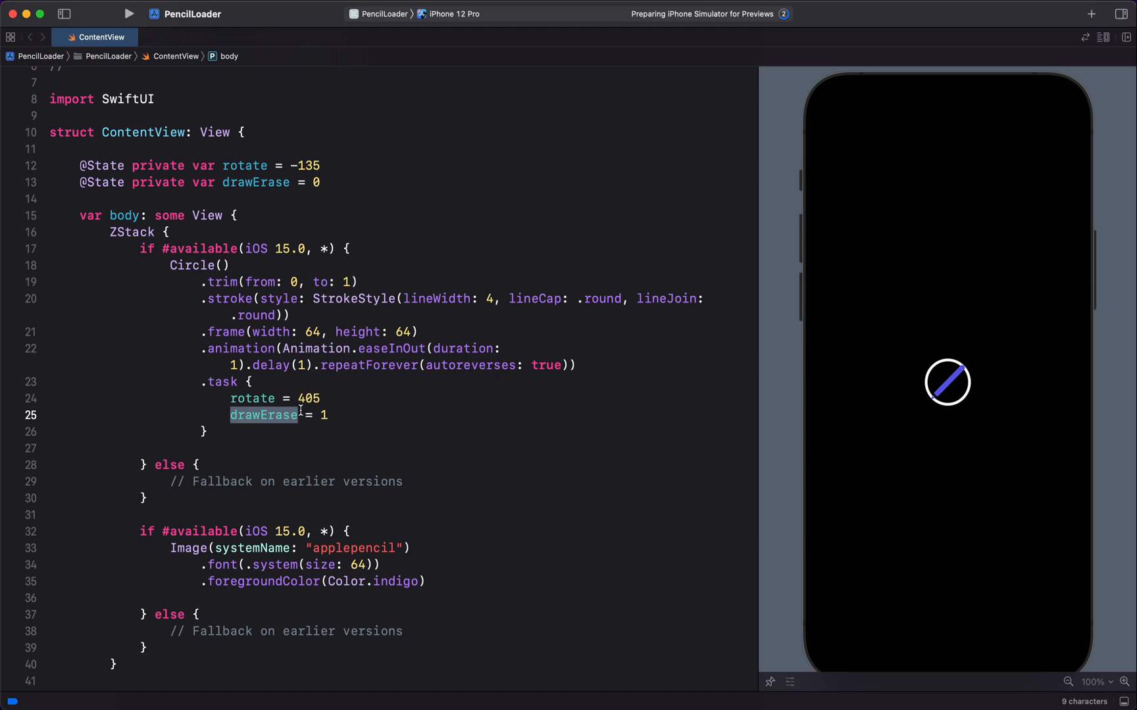
{"action": "mouse_move", "coordinate": [411, 303]}
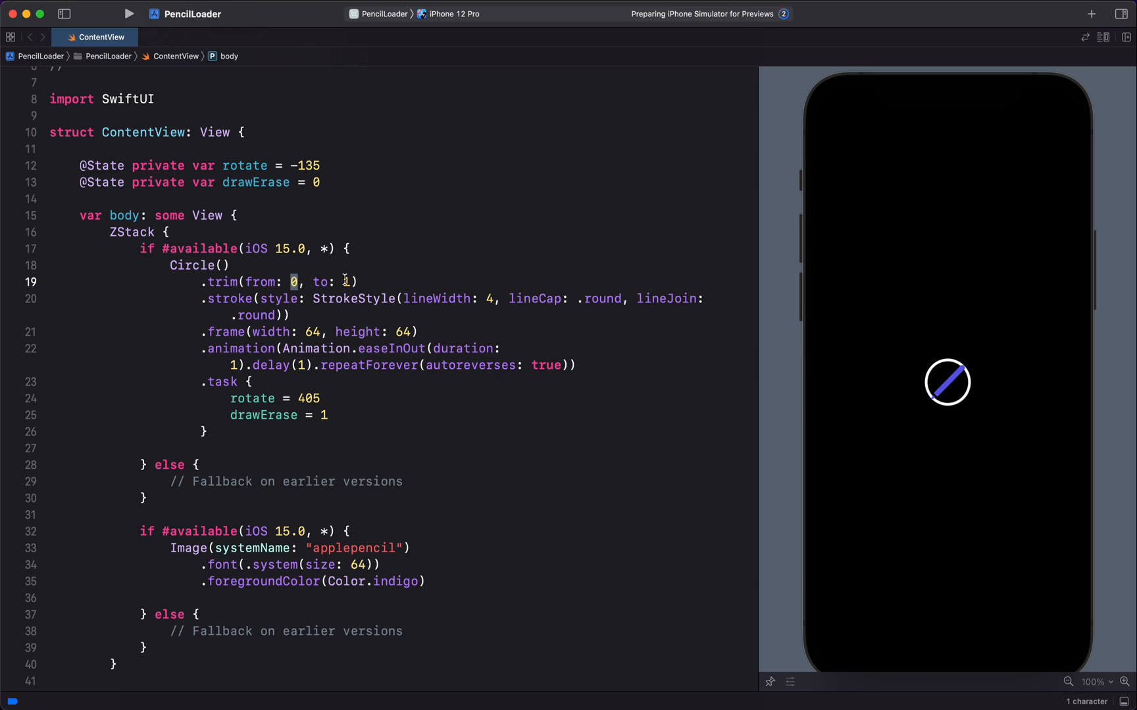
{"action": "left_click", "coordinate": [231, 266]}
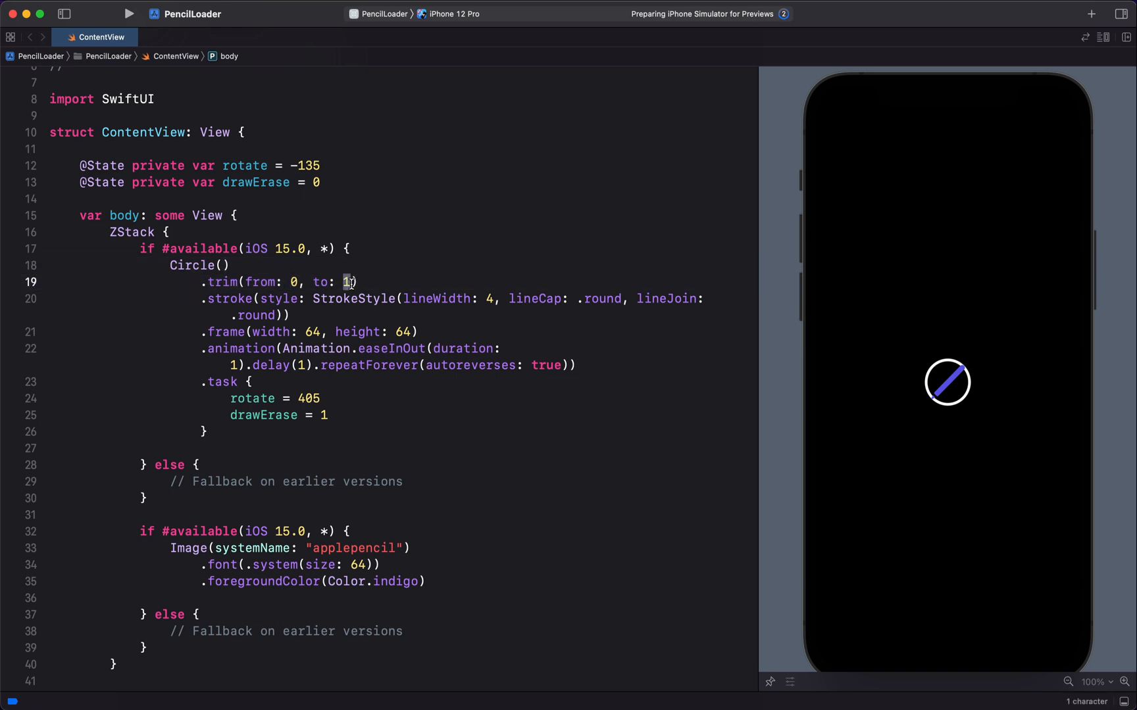
{"action": "type", "text": "drawErase"}
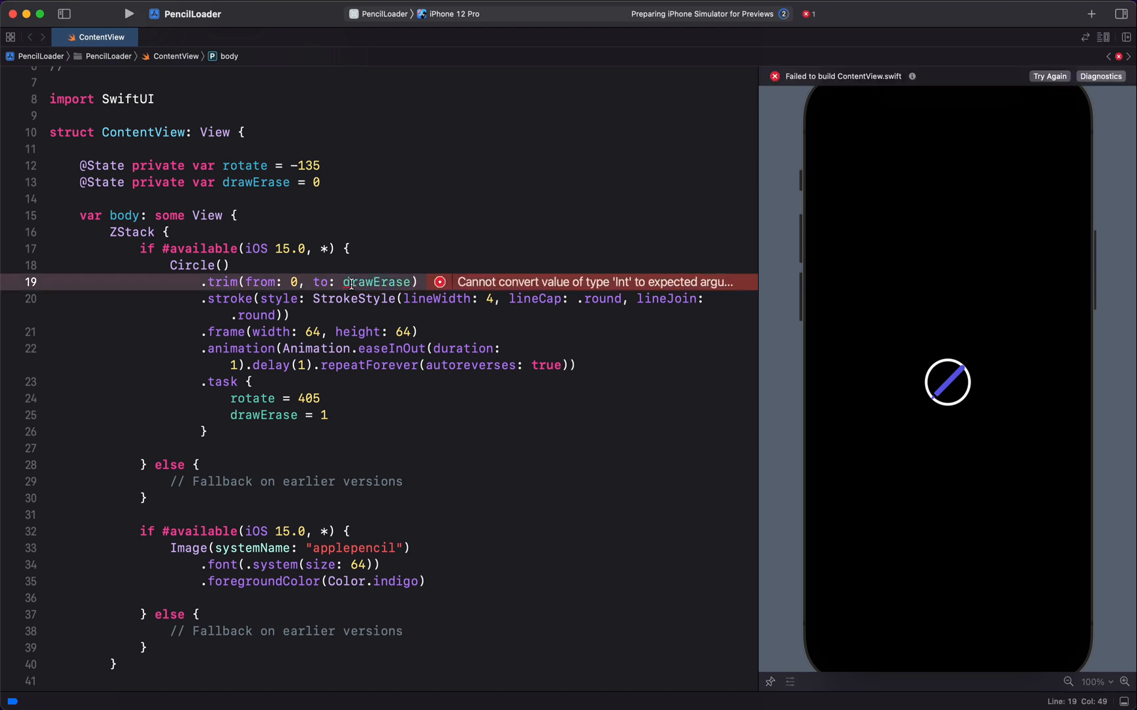
Step: Apply the fix-it wrapping drawErase in CGFloat() to clear the type-conversion error
{"action": "left_click", "coordinate": [440, 281]}
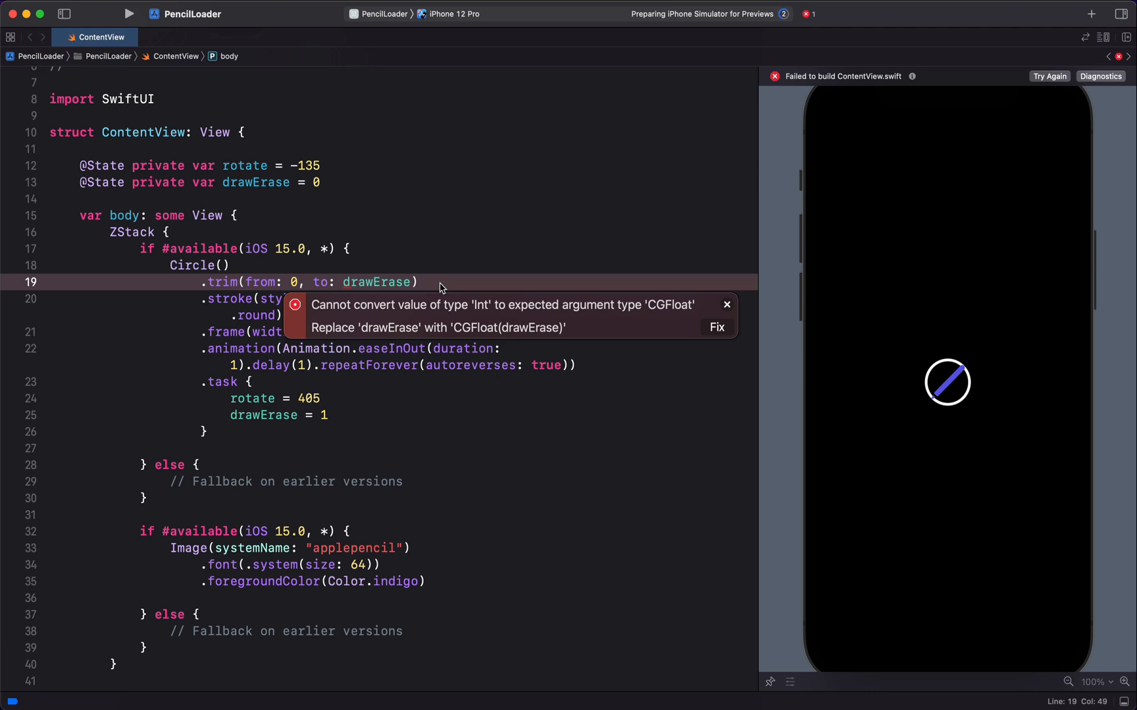
{"action": "left_click", "coordinate": [716, 328]}
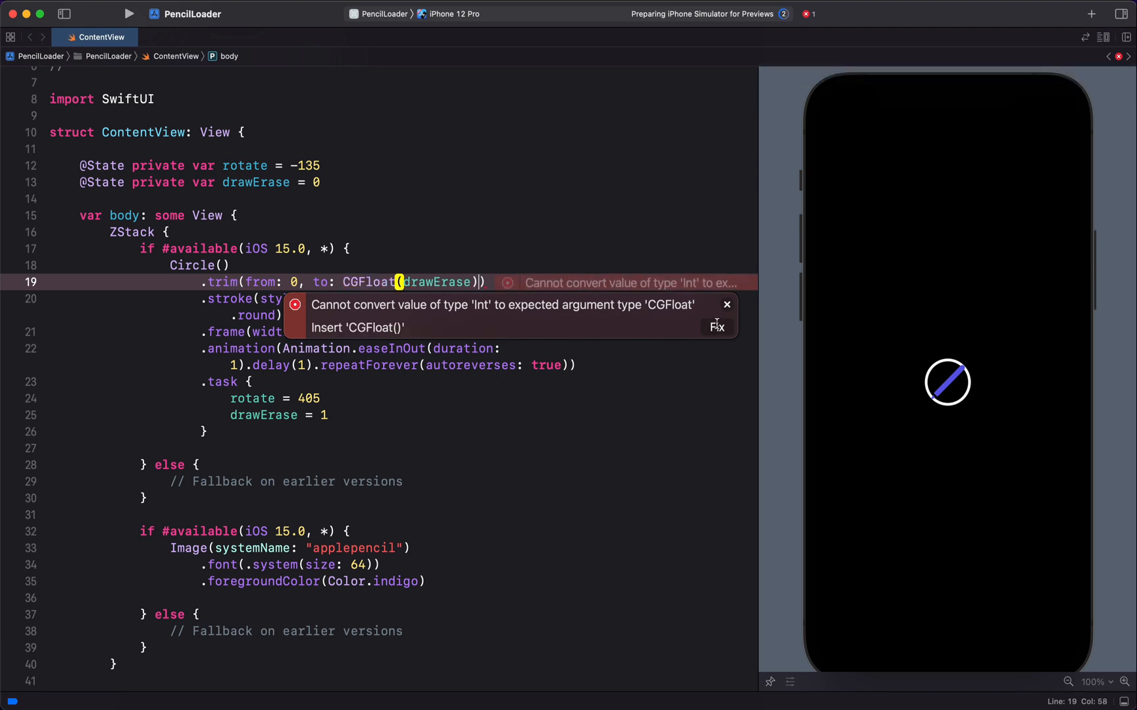
{"action": "left_click", "coordinate": [716, 327]}
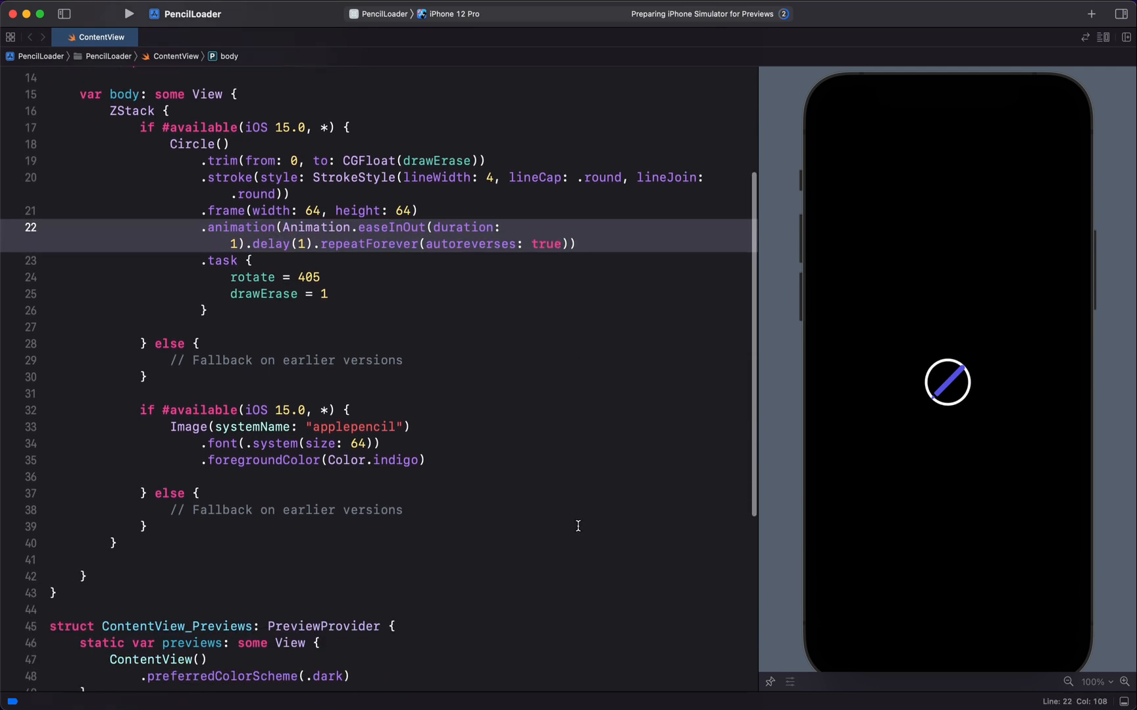
Step: Give the indigo pencil Image the easeInOut(duration: 1).delay(1).repeatForever(autoreverses: true) animation
{"action": "left_click", "coordinate": [429, 459]}
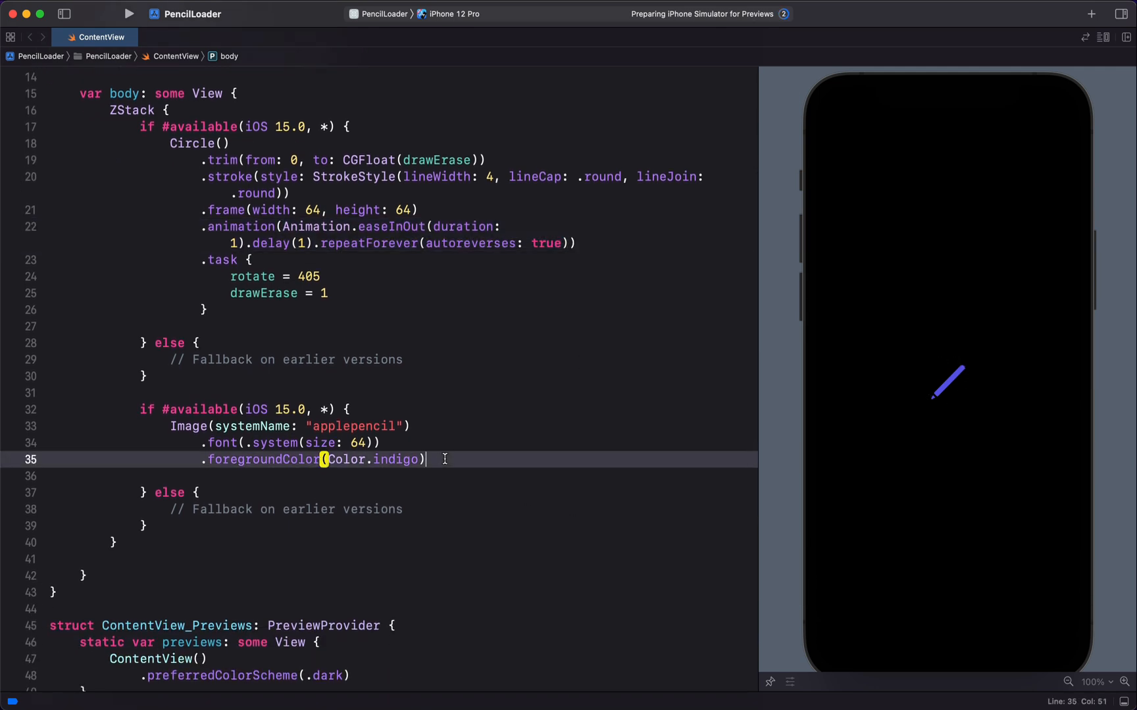
{"action": "type", "text": ".animation(Animation.easeInOut(duration: 1).delay(1).repeatForever(autoreverses: true))"}
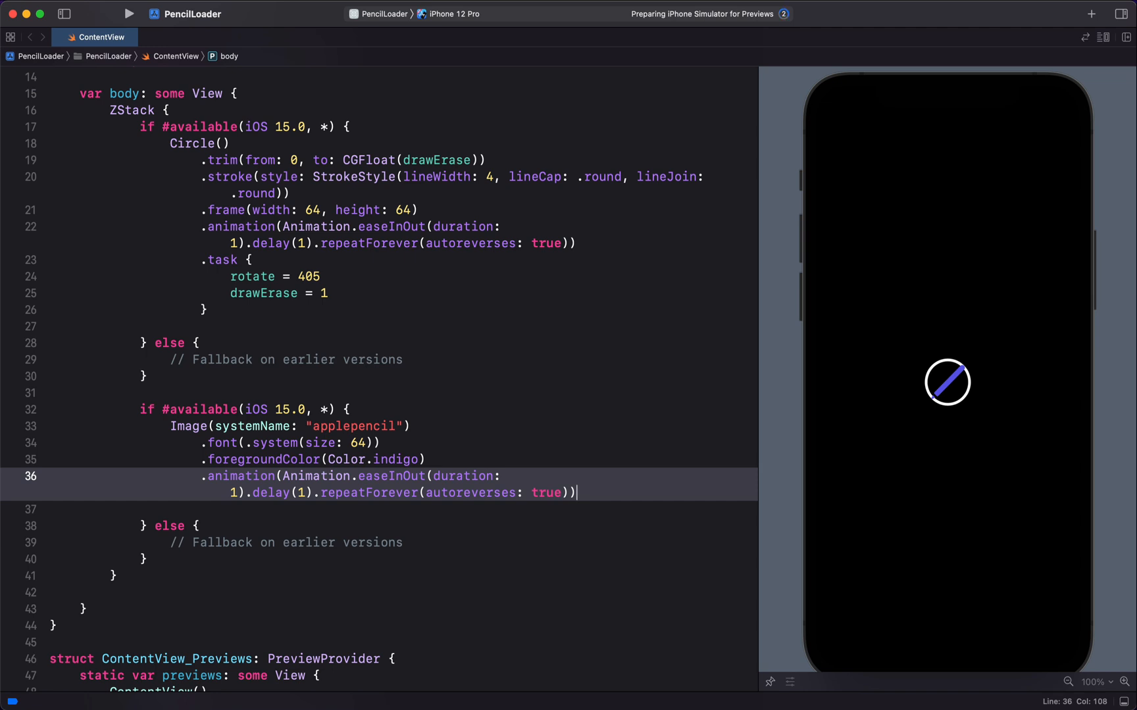
{"action": "mouse_move", "coordinate": [340, 336]}
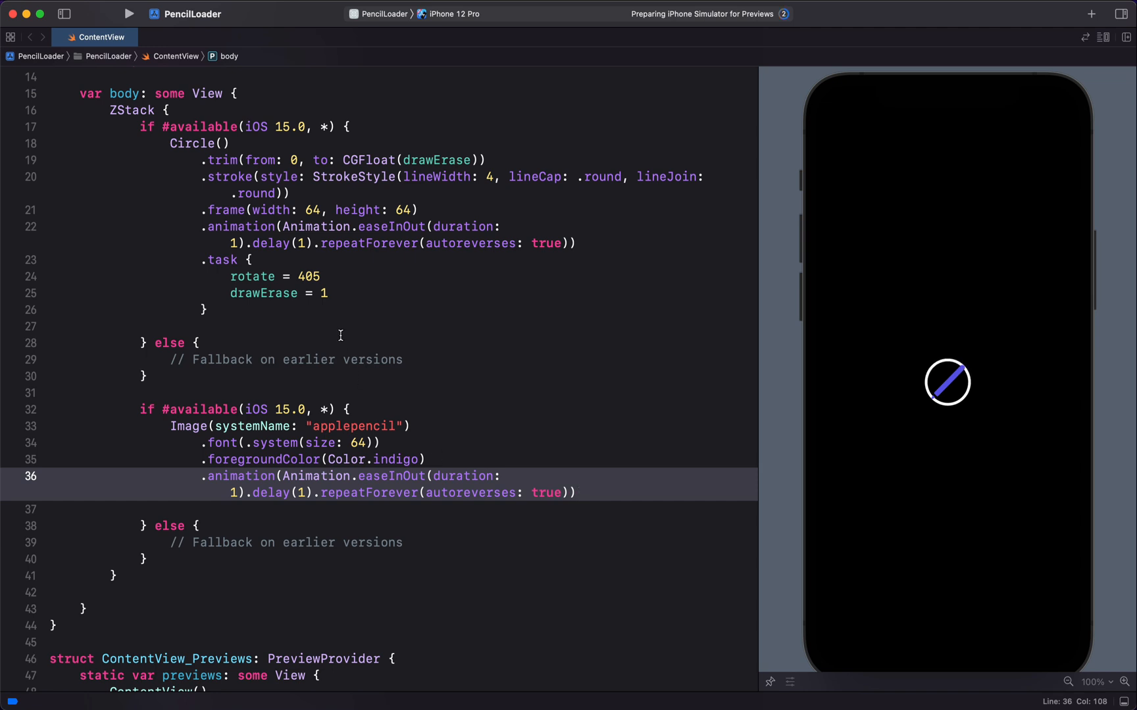
{"action": "double_click", "coordinate": [253, 276]}
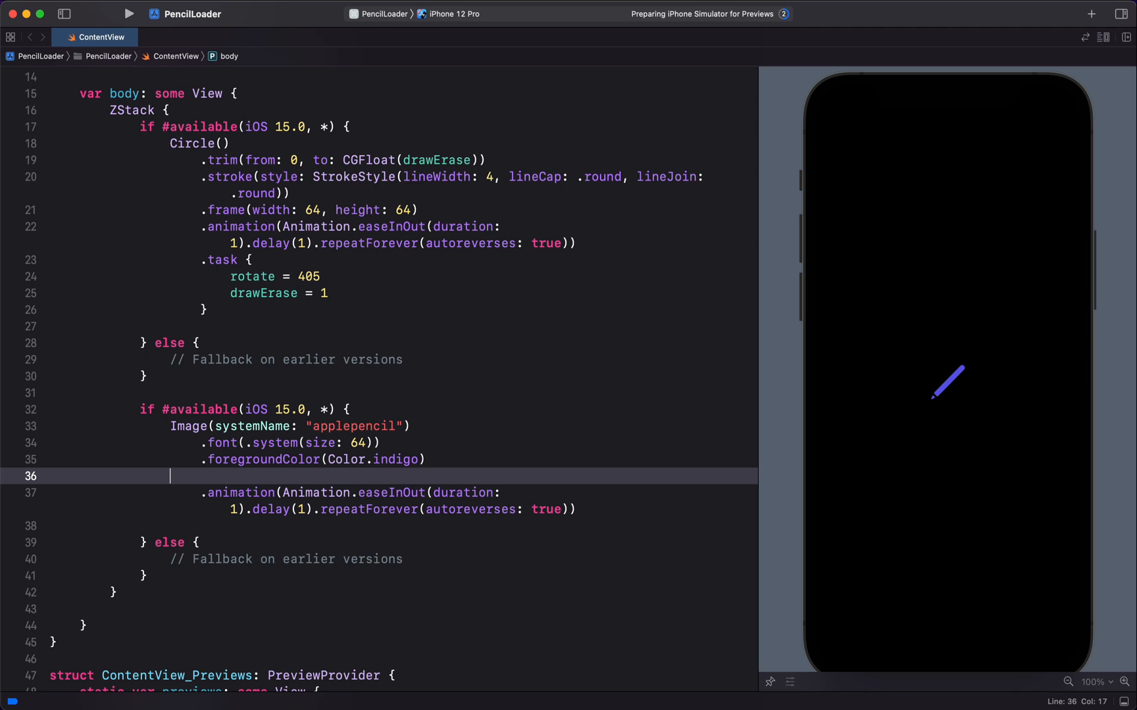
Step: Rotate the pencil with .rotationEffect(.degrees(Double(rotate))), resolving the Int conversion error
{"action": "type", "text": "."}
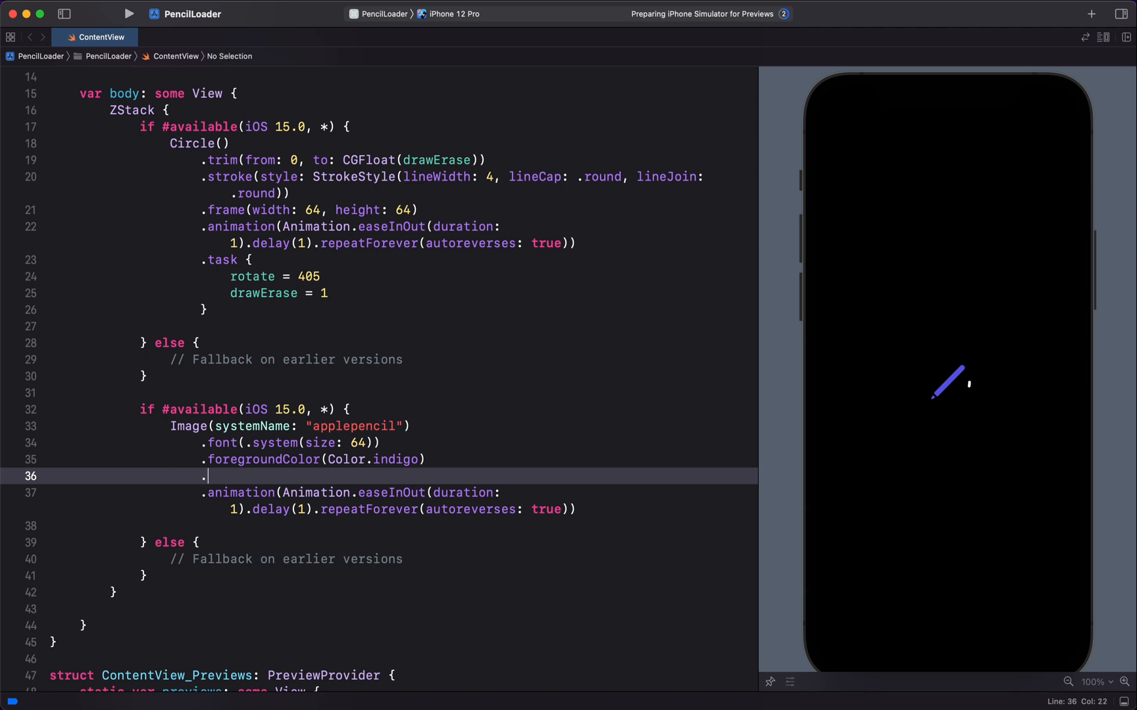
{"action": "type", "text": "ro"}
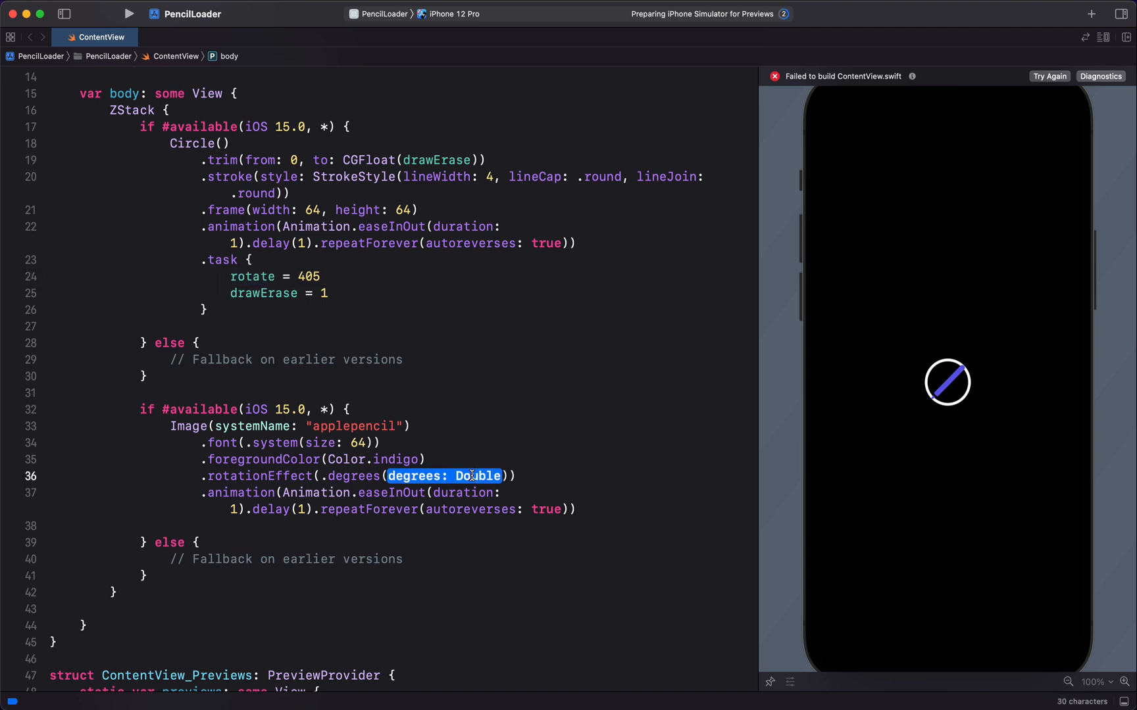
{"action": "type", "text": "rotate"}
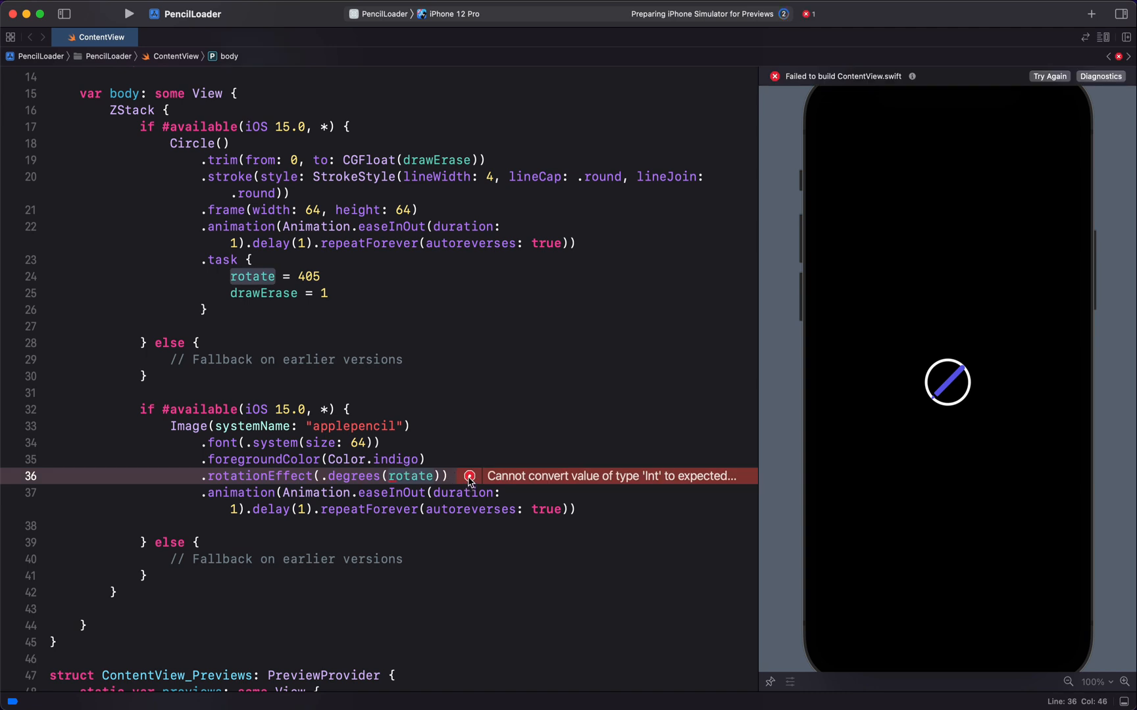
{"action": "left_click", "coordinate": [470, 476]}
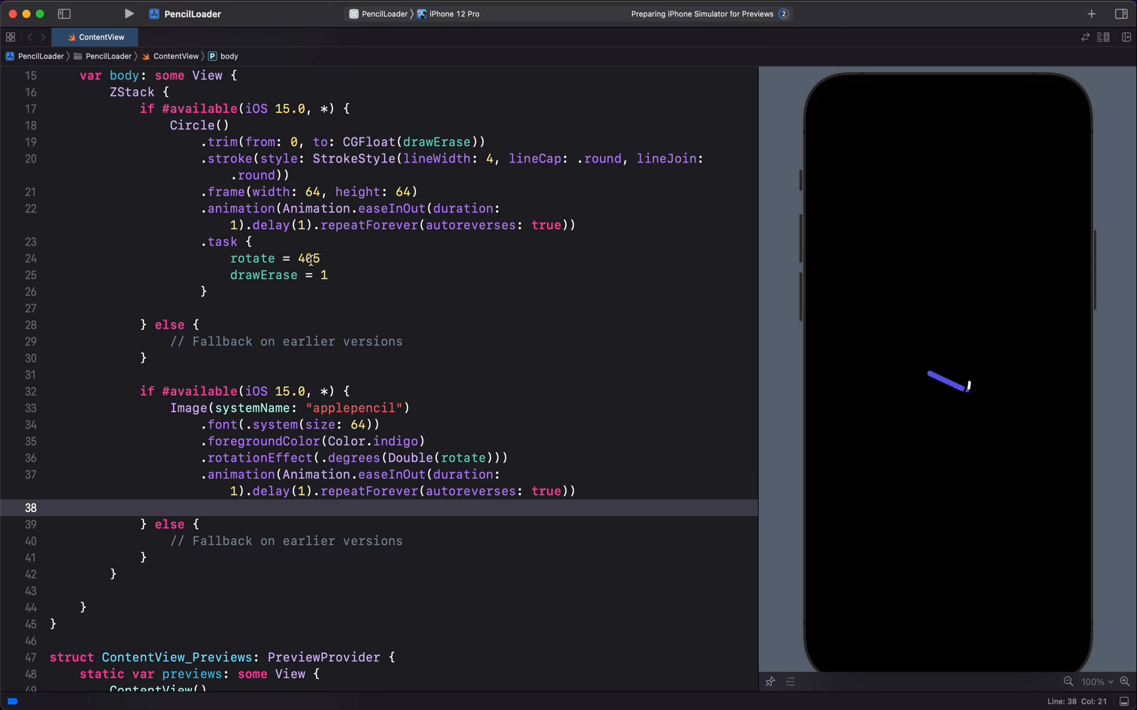
{"action": "double_click", "coordinate": [308, 259]}
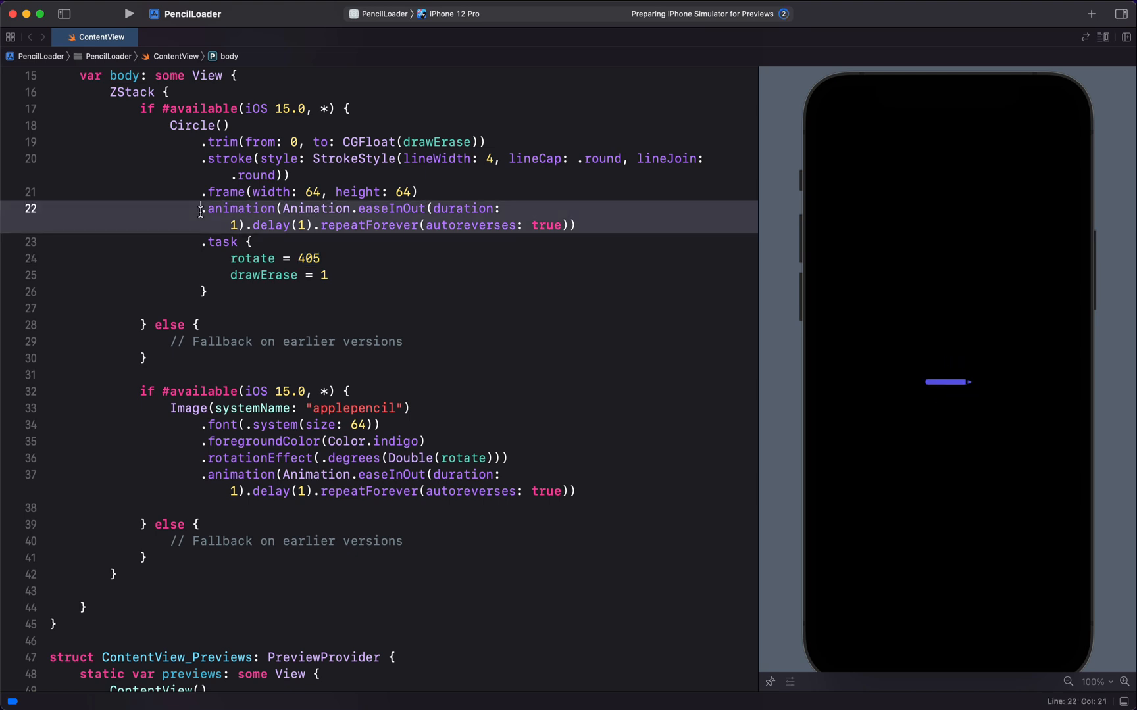
Step: Comment out both easeInOut animations and begin a new .animation(Animation. on the circle
{"action": "type", "text": "/*"}
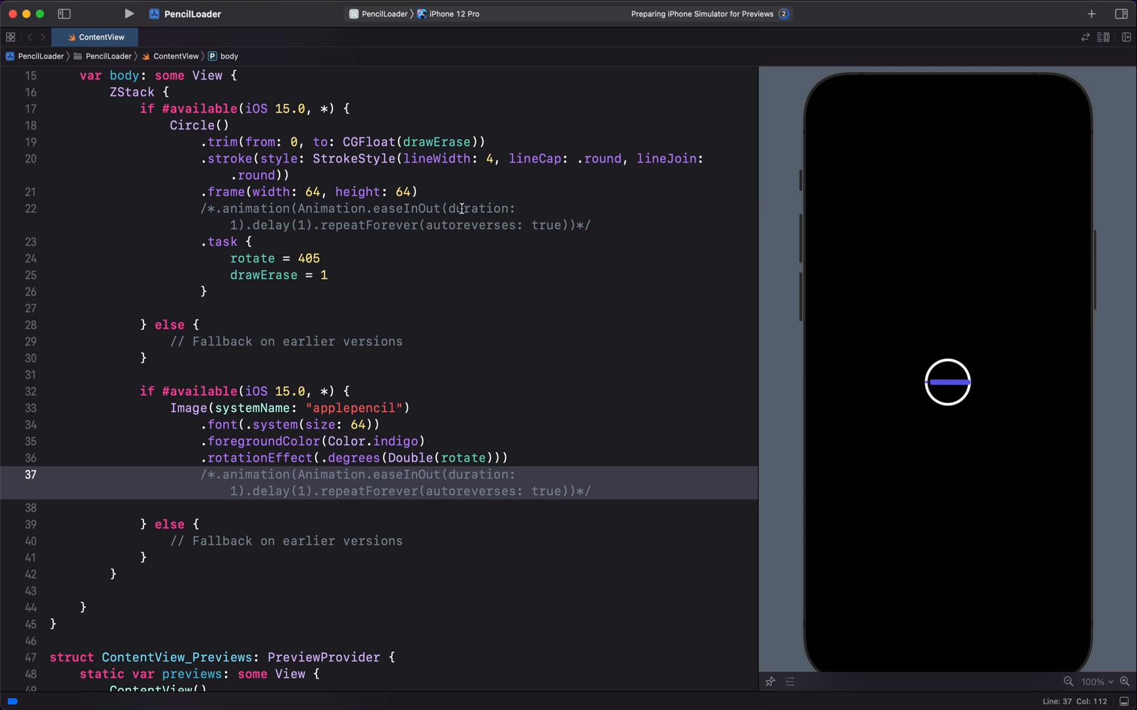
{"action": "type", "text": ".animation("}
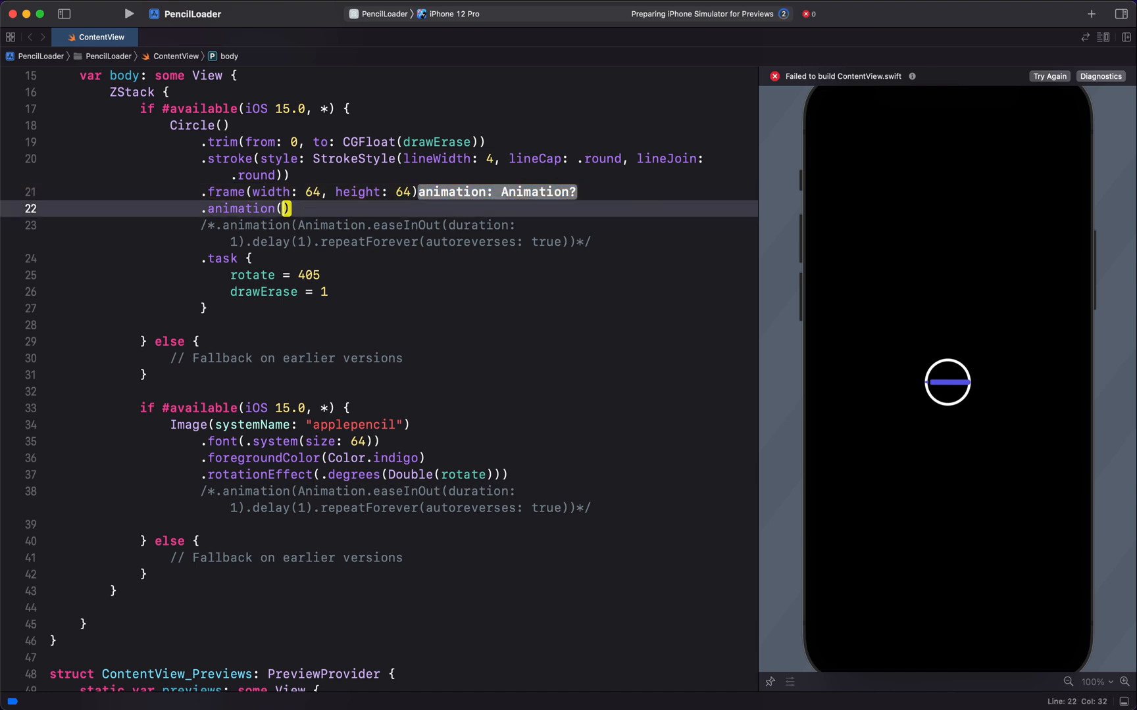
{"action": "type", "text": "Animation."}
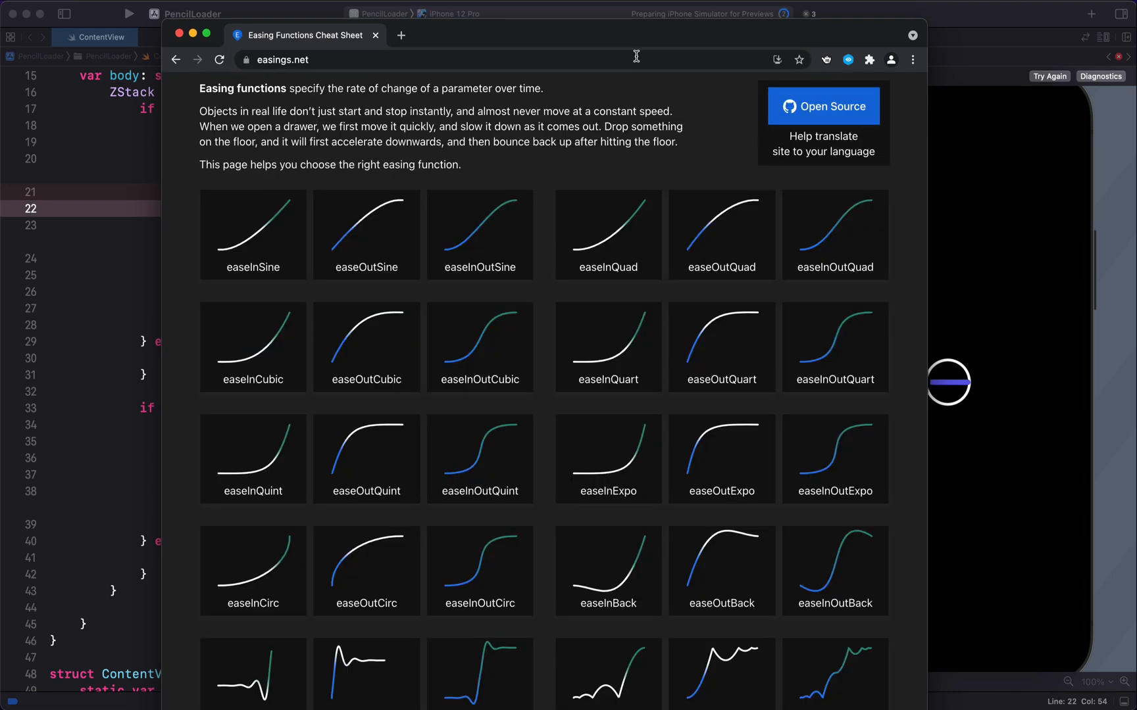
{"action": "mouse_move", "coordinate": [508, 352]}
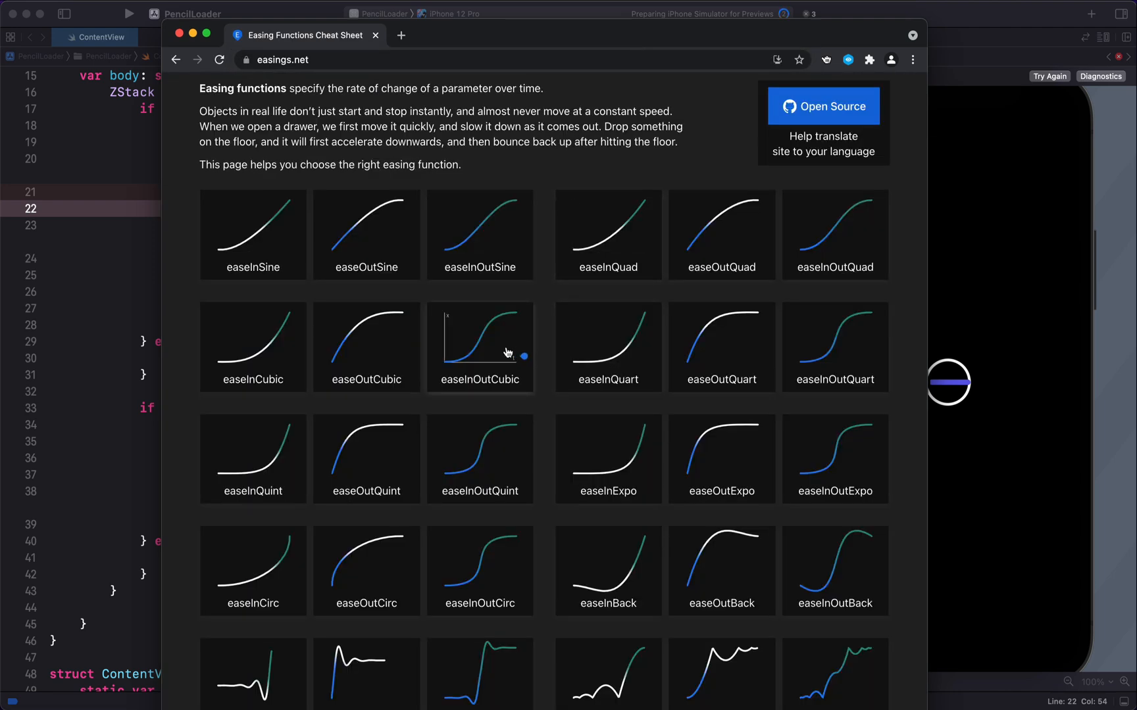
{"action": "mouse_move", "coordinate": [592, 348]}
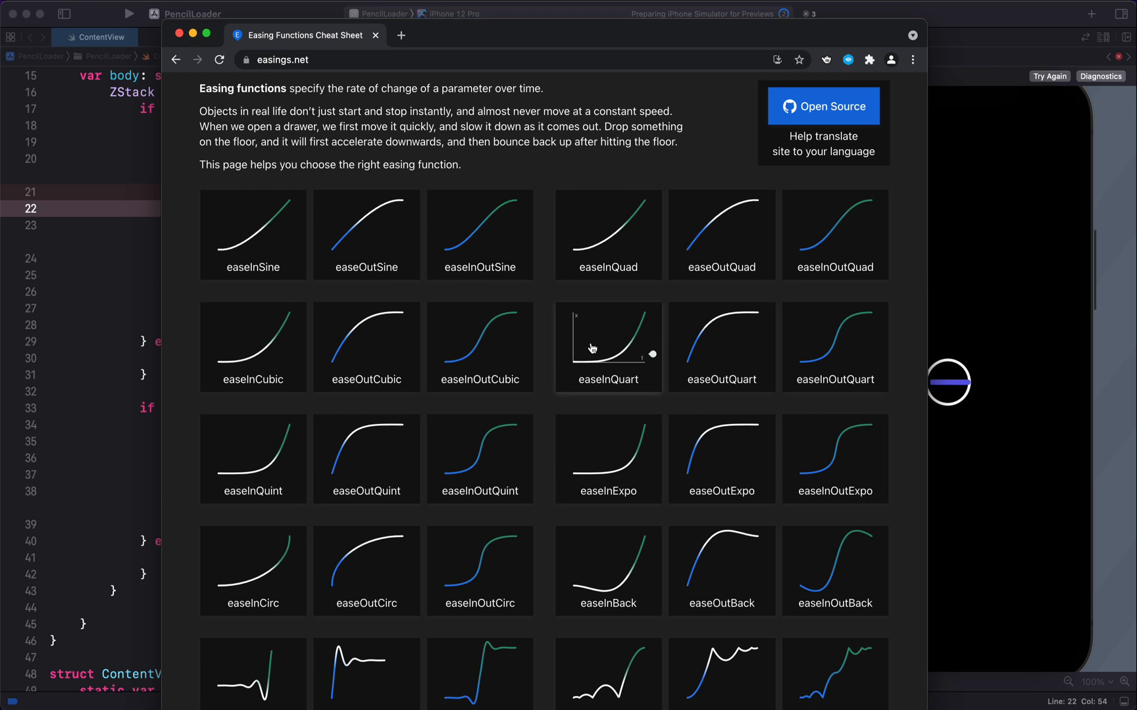
Step: Look up easeInOutBack on easings.net and select its cubic-bezier values 0.68, -0.6, 0.32, 1.6
{"action": "scroll", "scroll_direction": "down", "scroll_amount": 3}
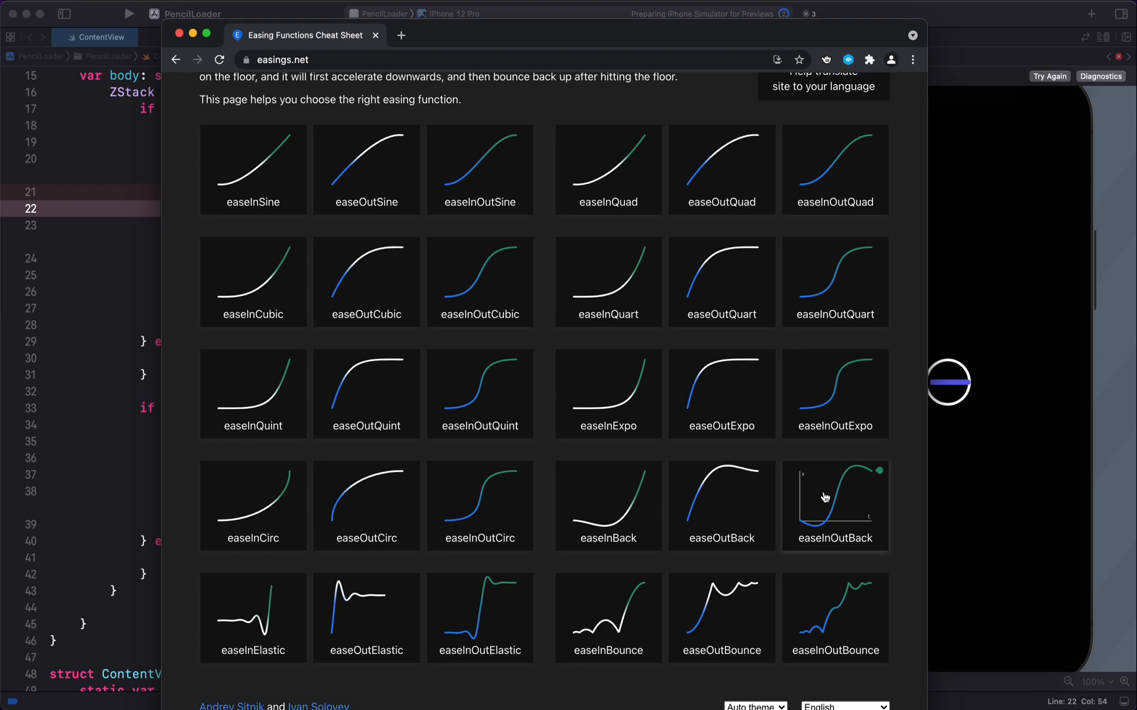
{"action": "left_click", "coordinate": [834, 506]}
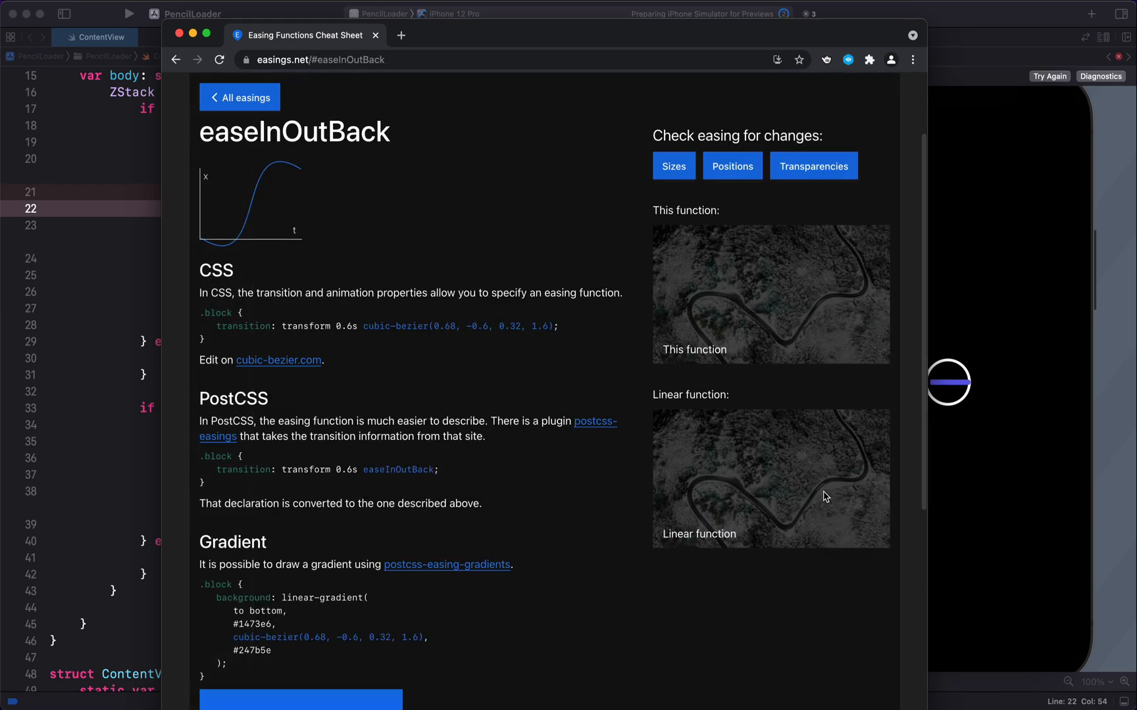
{"action": "scroll", "scroll_direction": "down", "scroll_amount": 3}
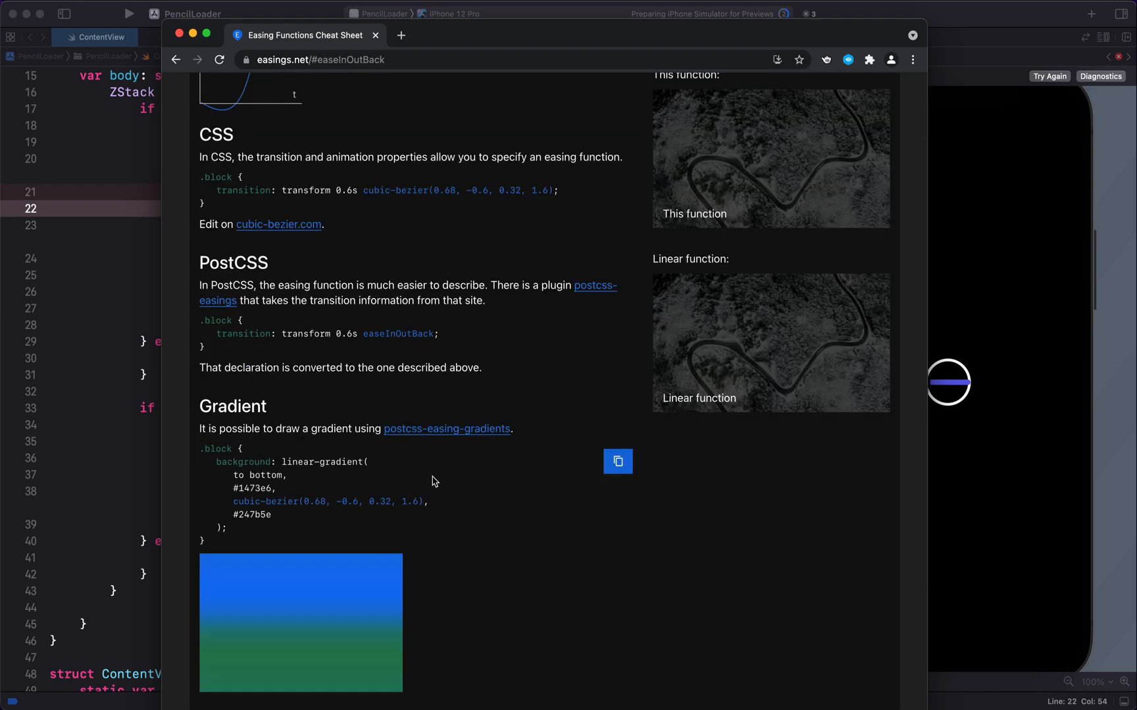
{"action": "mouse_move", "coordinate": [296, 506]}
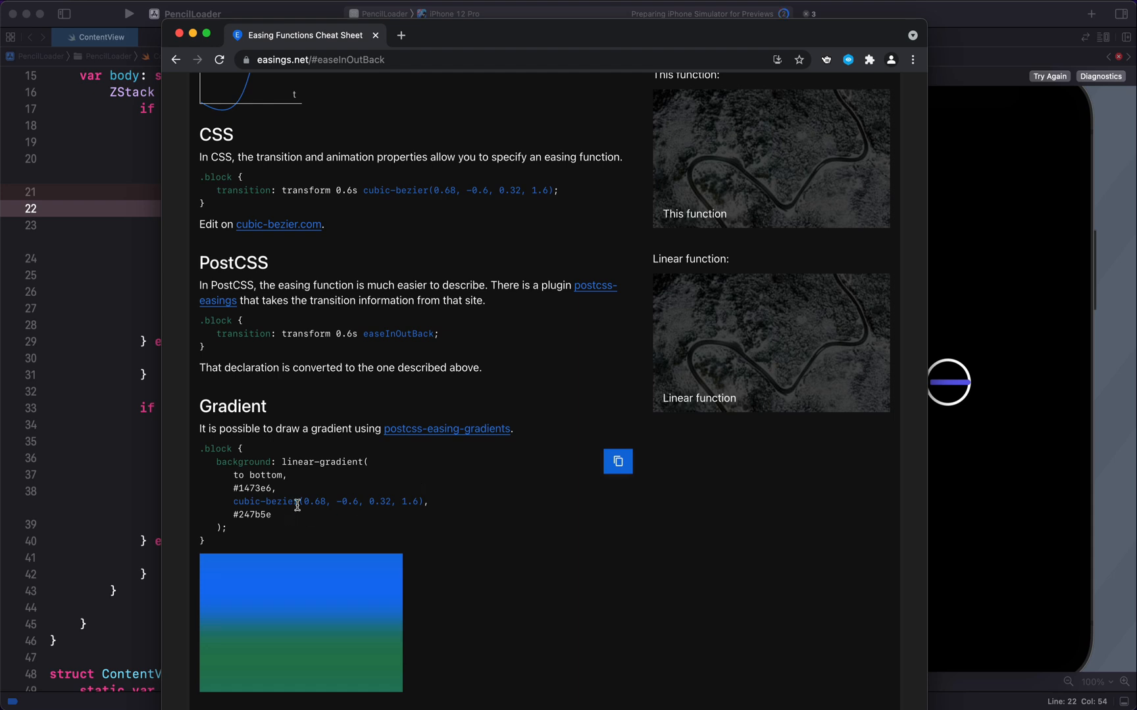
{"action": "mouse_move", "coordinate": [325, 515]}
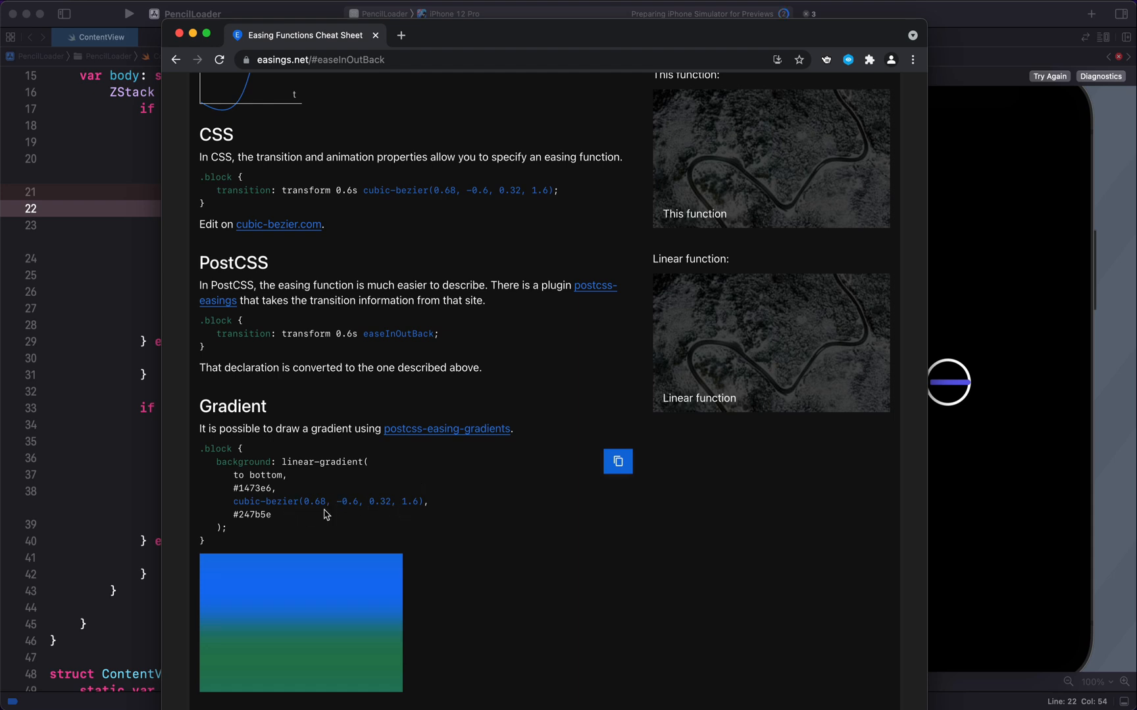
{"action": "double_click", "coordinate": [316, 501]}
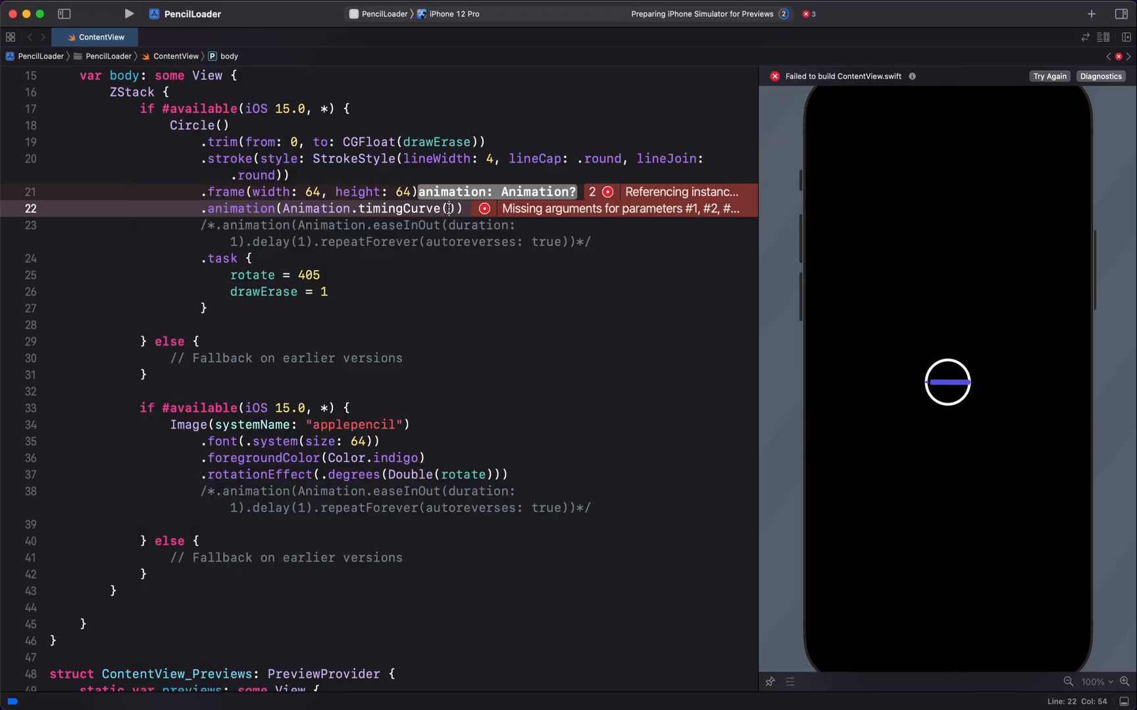
Step: Animate the circle with timingCurve(0.68, -0.6, 0.32, 1.6).repeatForever(autoreverses: true)
{"action": "type", "text": "0.68, -0.6, 0.32, 1.6"}
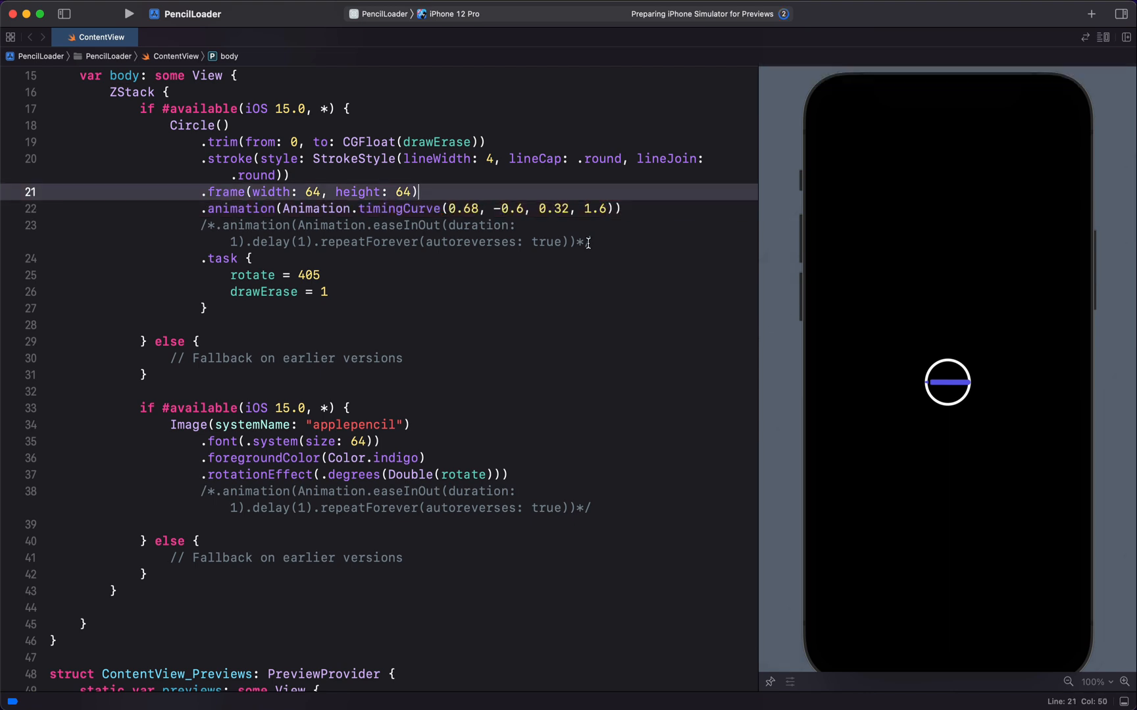
{"action": "left_click", "coordinate": [613, 209]}
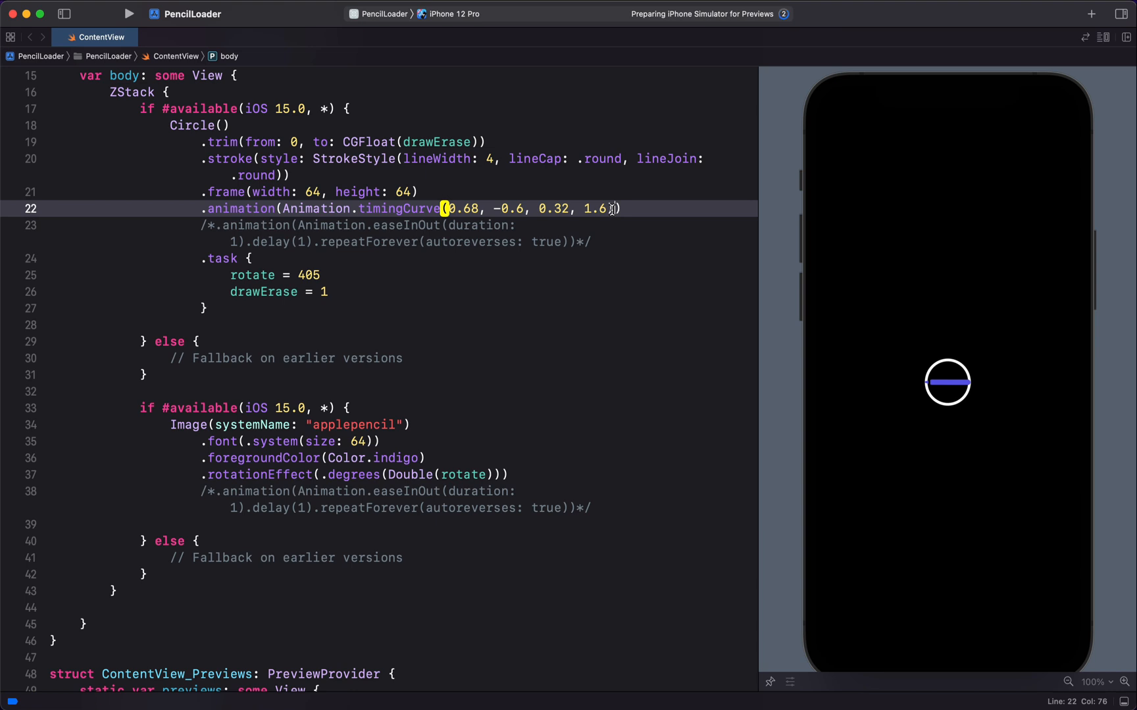
{"action": "type", "text": ".re"}
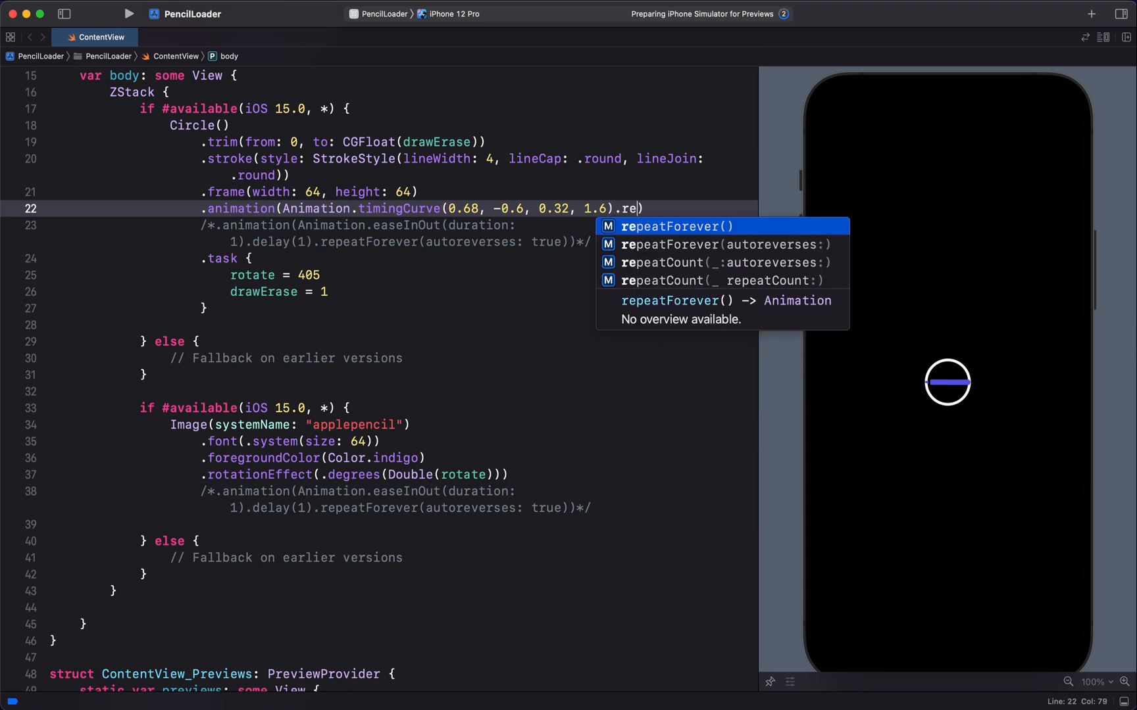
{"action": "left_click", "coordinate": [725, 244]}
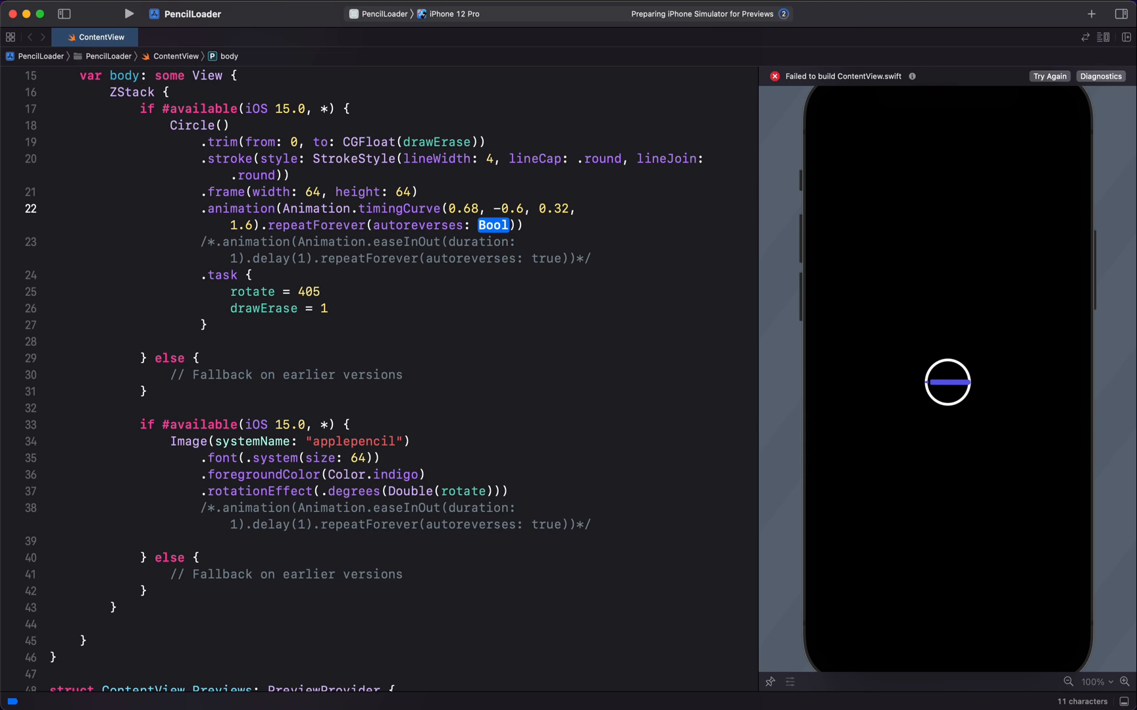
{"action": "type", "text": "true"}
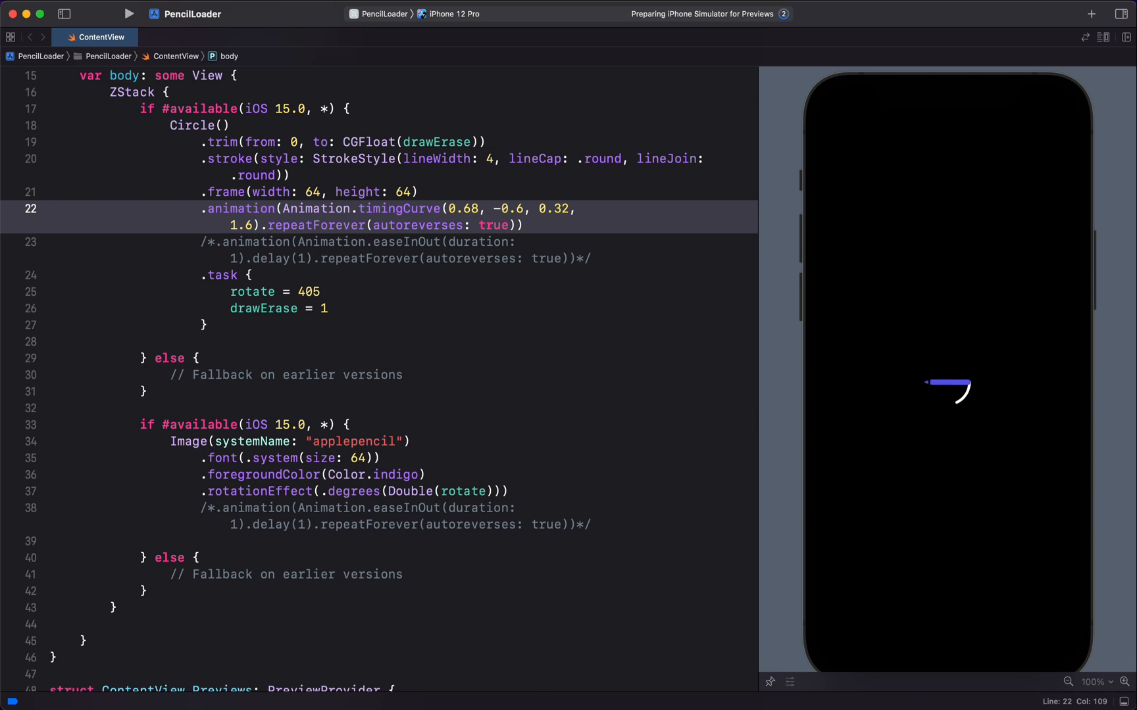
{"action": "left_click", "coordinate": [252, 275]}
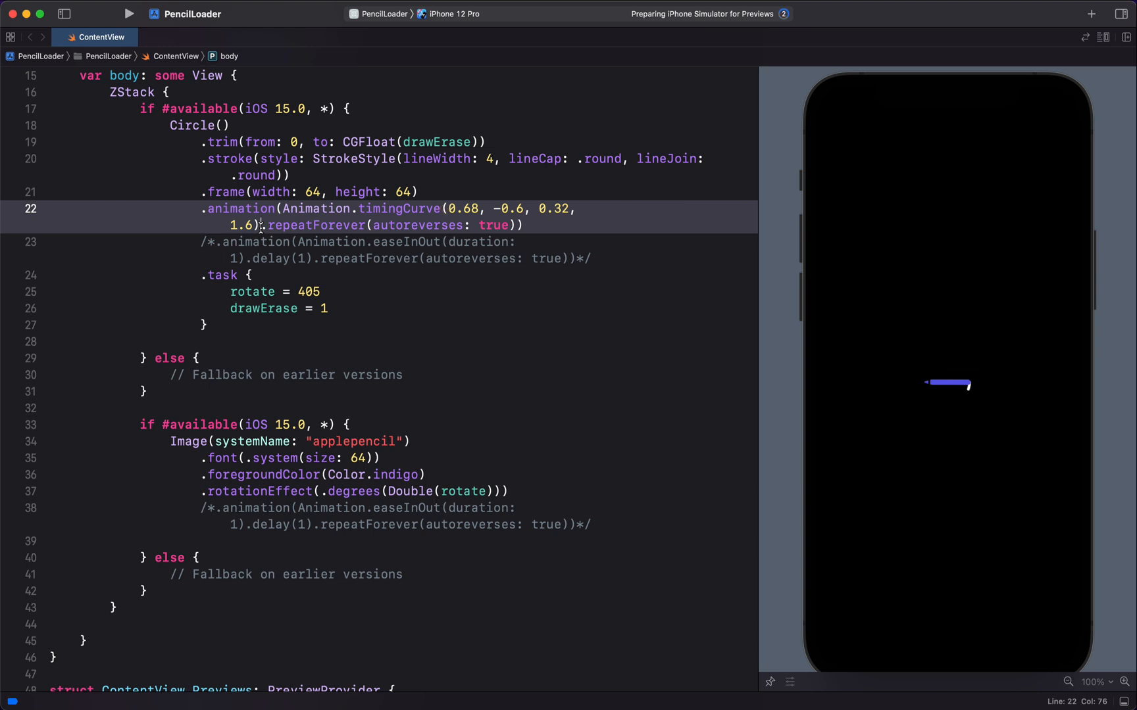
Step: Insert .speed(0.2) between the timing curve and repeatForever
{"action": "type", "text": ".spe."}
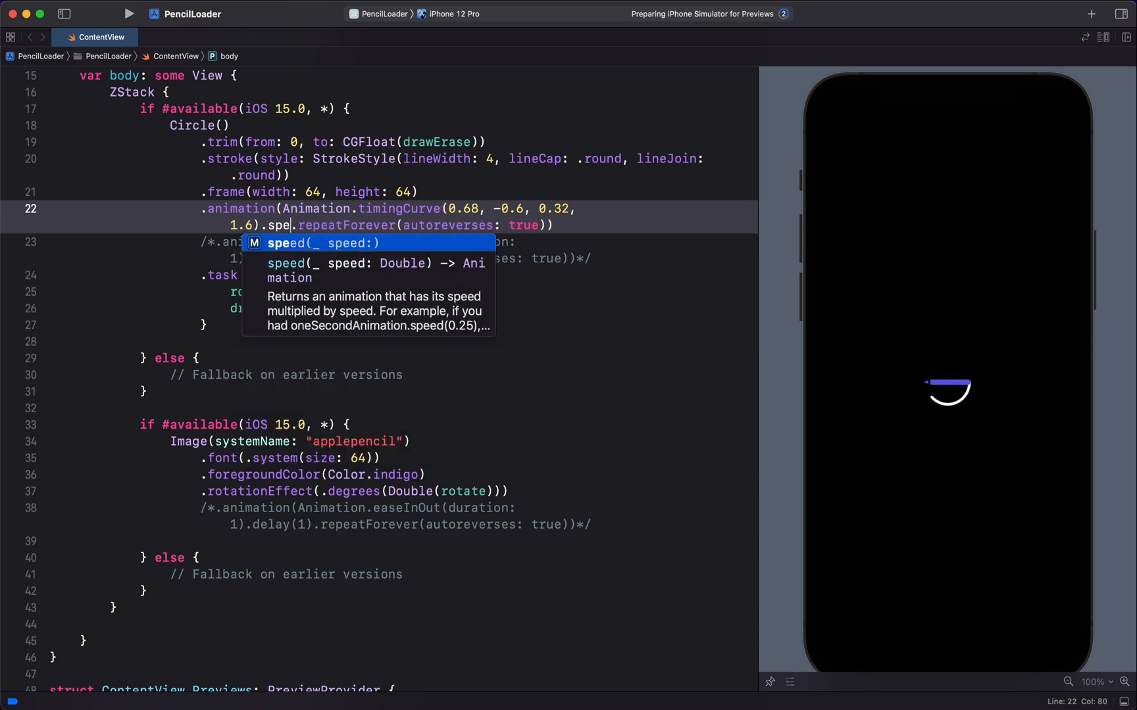
{"action": "key", "text": "Return"}
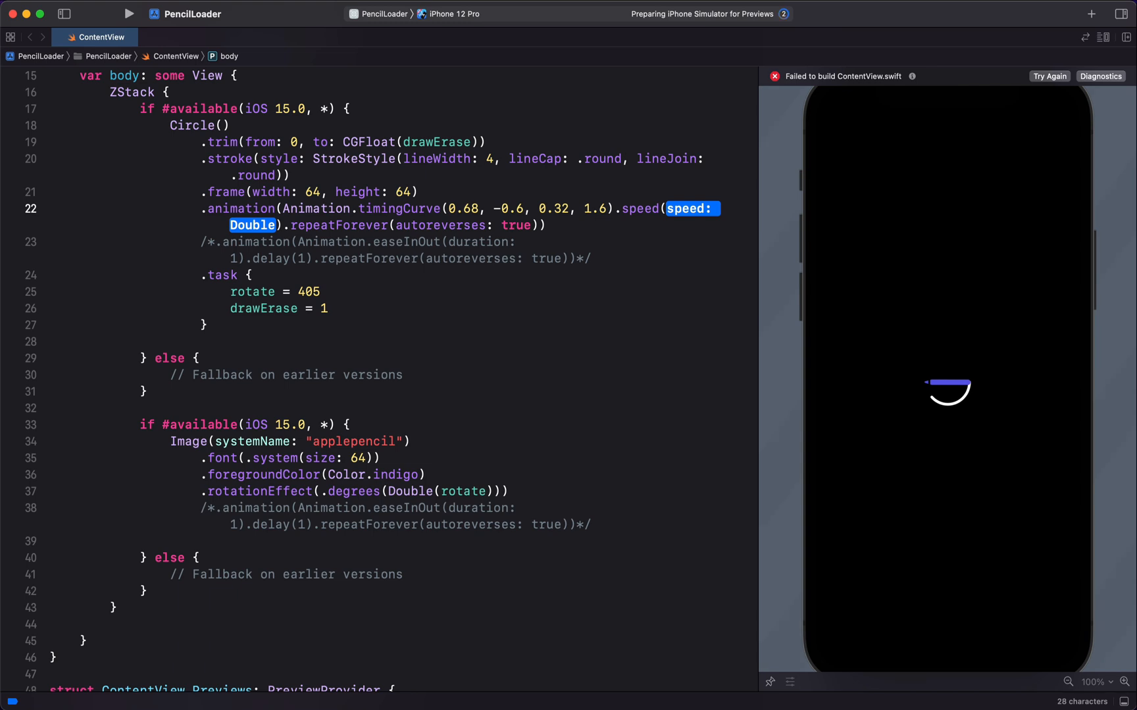
{"action": "type", "text": "0.2"}
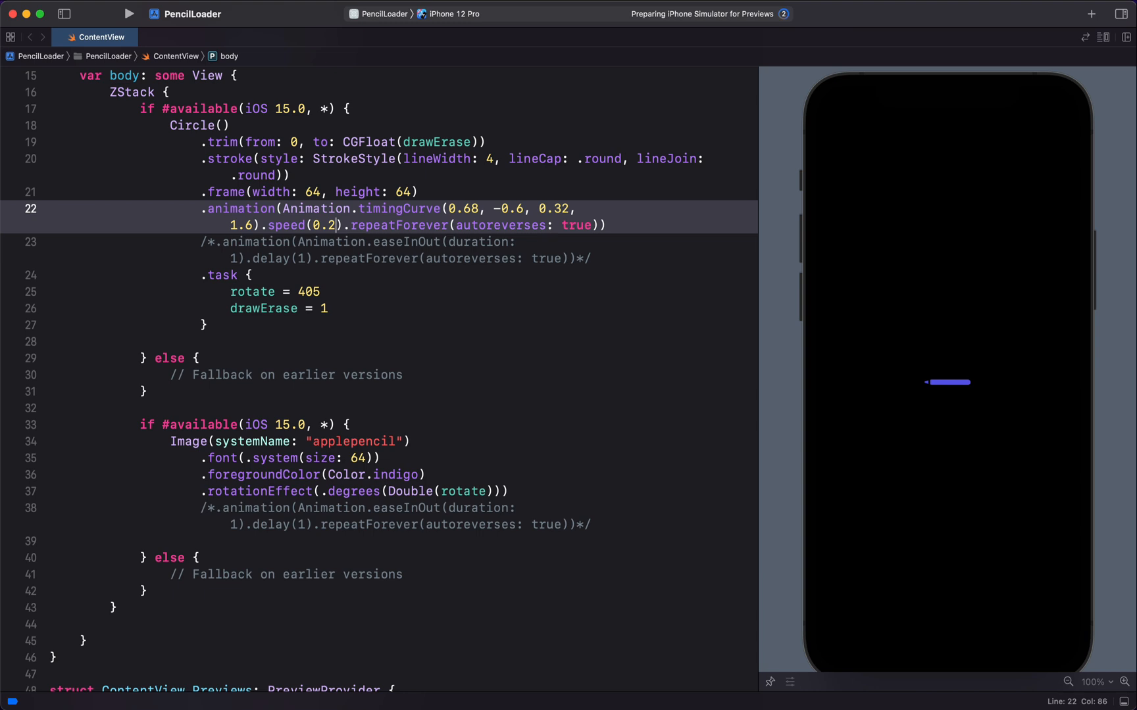